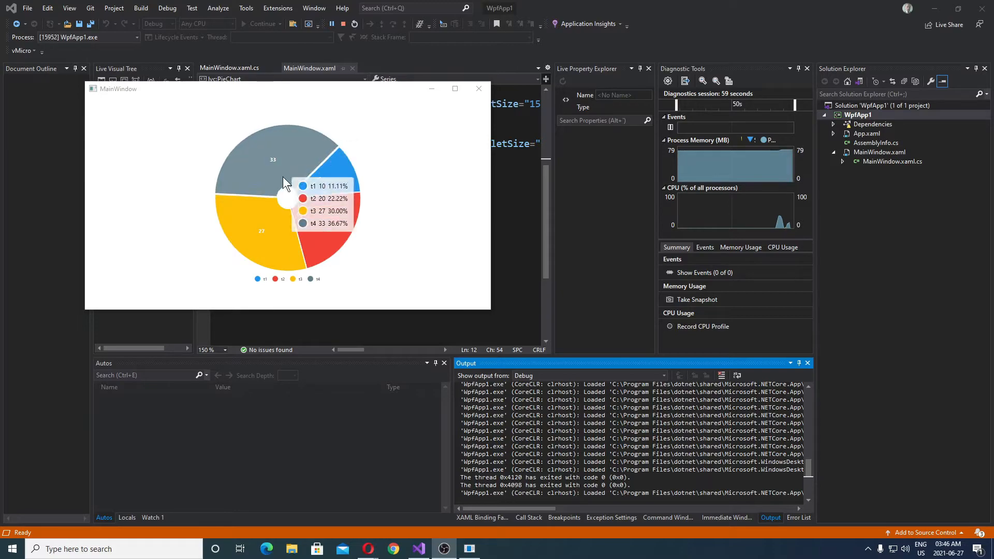
{"action": "mouse_move", "coordinate": [364, 172]}
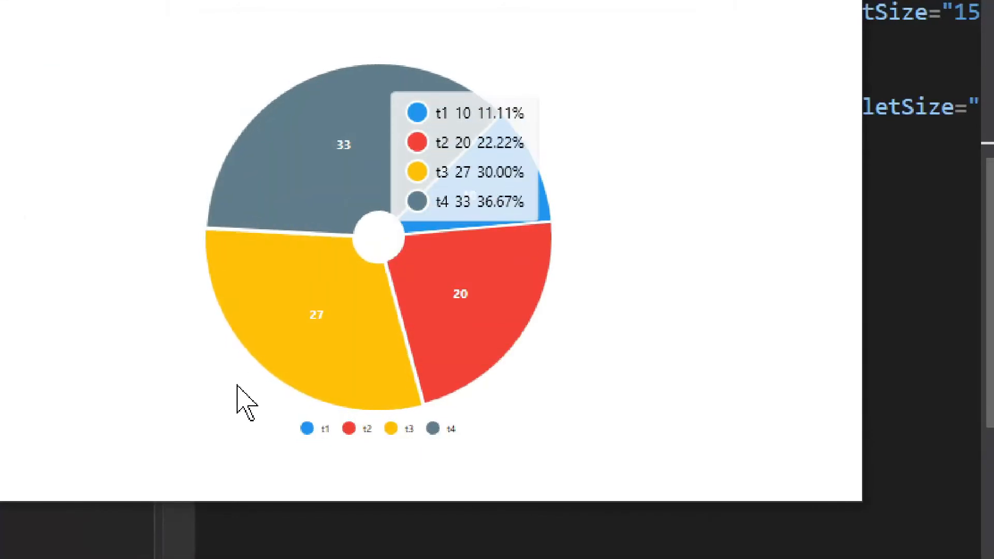
{"action": "mouse_move", "coordinate": [355, 409]}
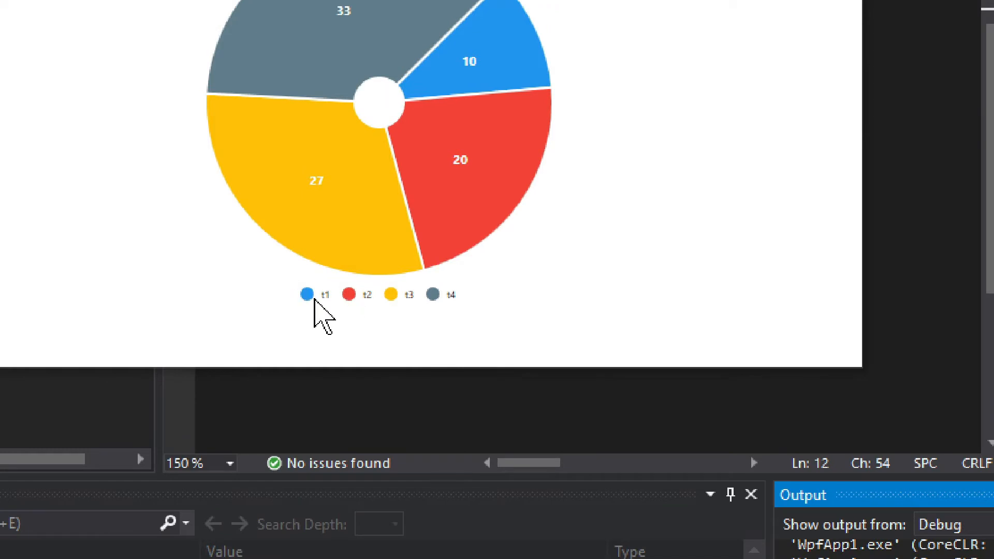
{"action": "mouse_move", "coordinate": [330, 317]}
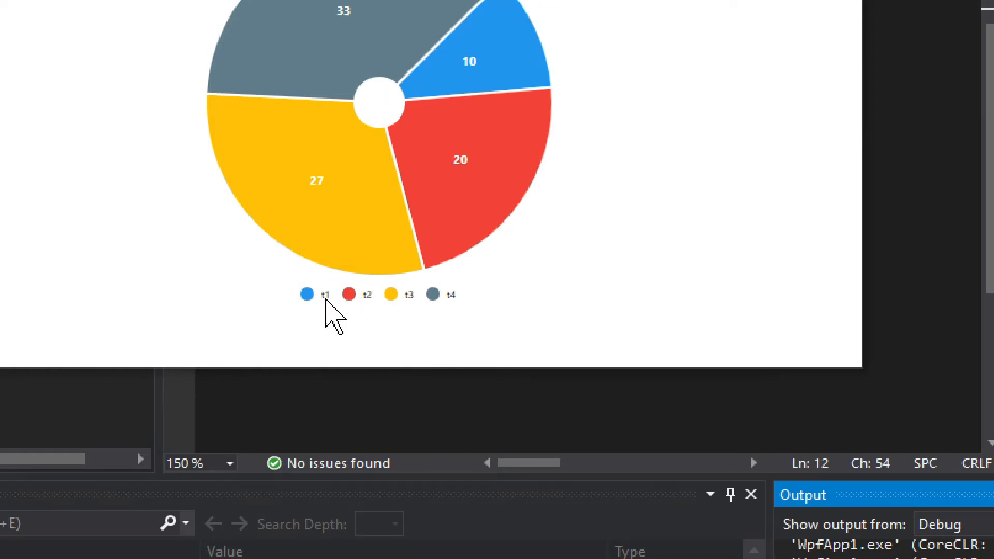
{"action": "mouse_move", "coordinate": [419, 316]}
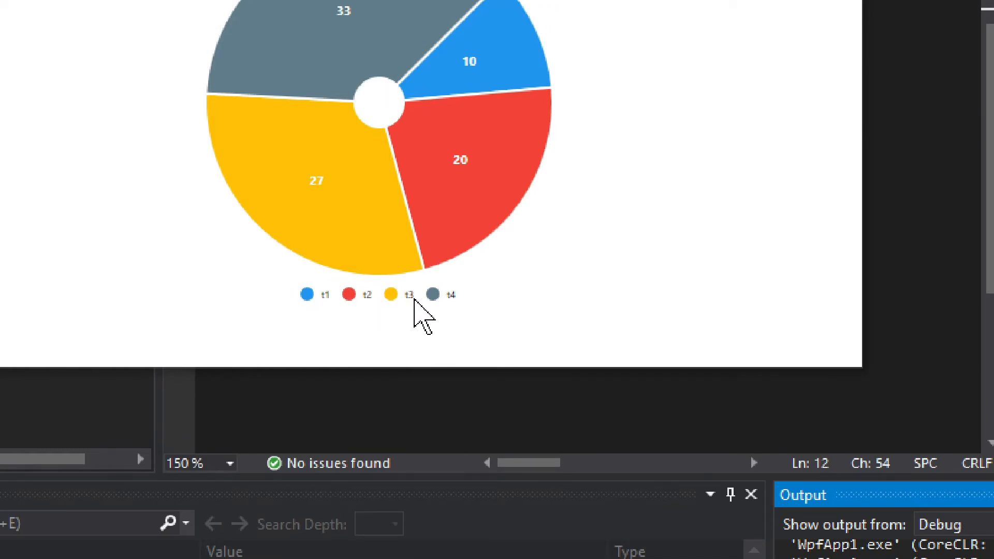
{"action": "mouse_move", "coordinate": [368, 320]}
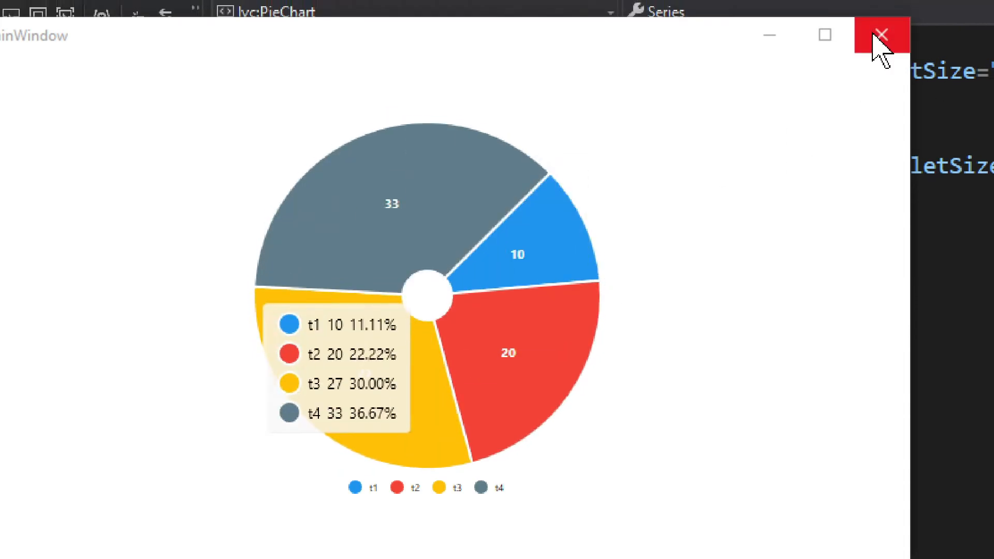
Stop the running pie chart app and scroll back up to the PieChart markup.
{"action": "left_click", "coordinate": [876, 34]}
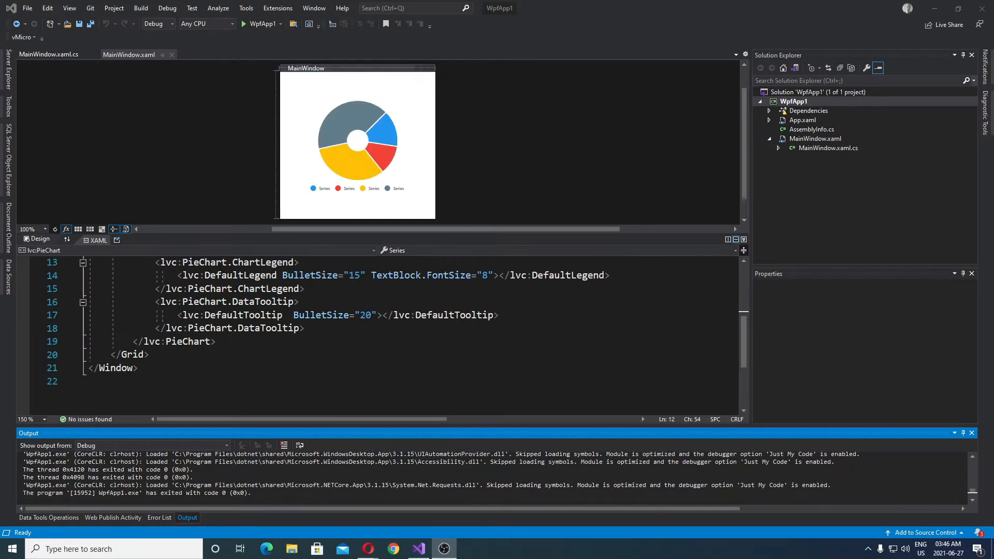
{"action": "scroll", "scroll_direction": "up", "scroll_amount": 3}
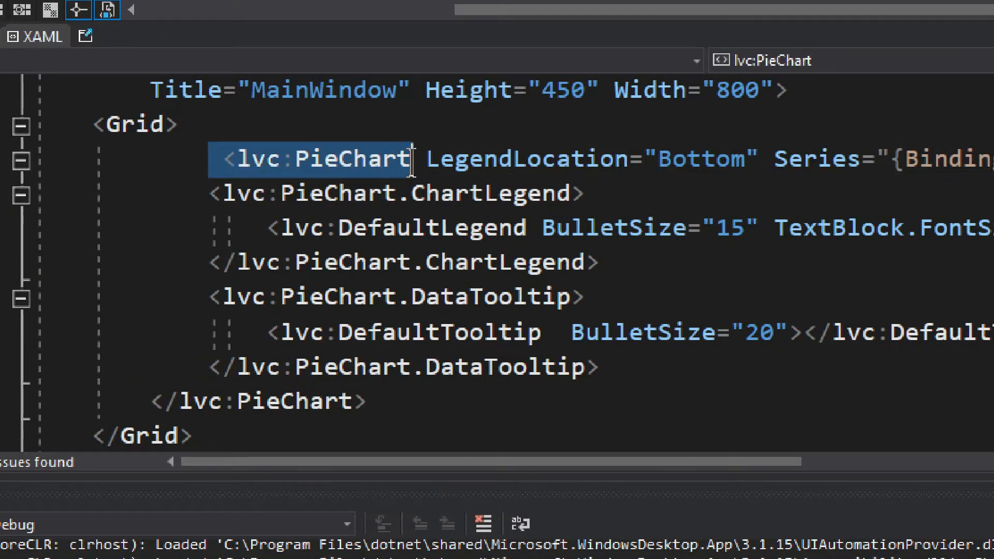
{"action": "mouse_move", "coordinate": [273, 183]}
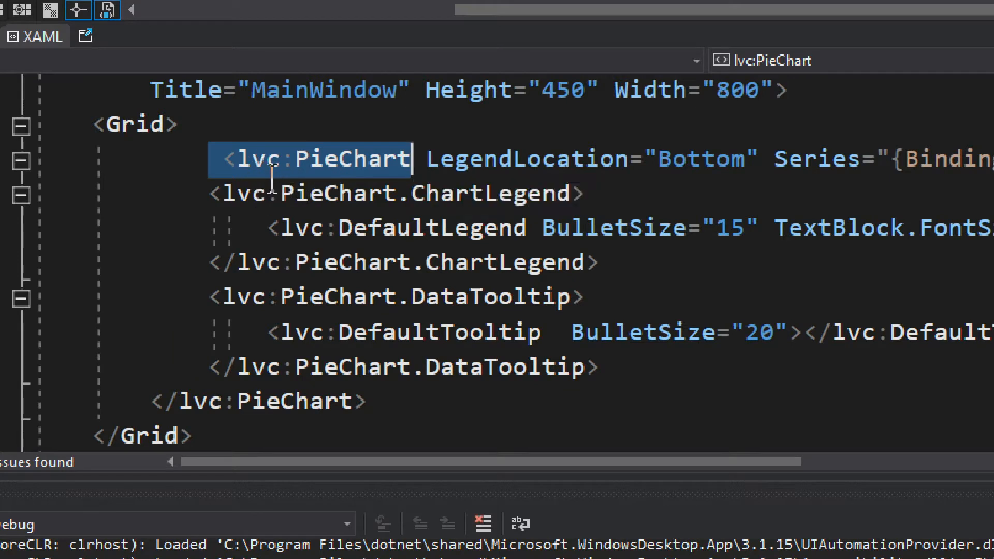
{"action": "mouse_move", "coordinate": [272, 184]}
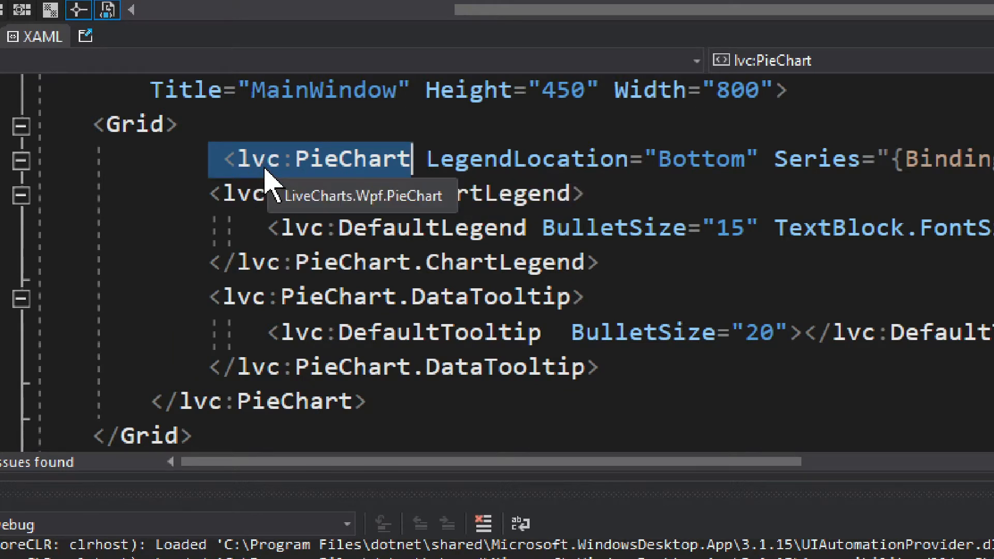
{"action": "mouse_move", "coordinate": [342, 184]}
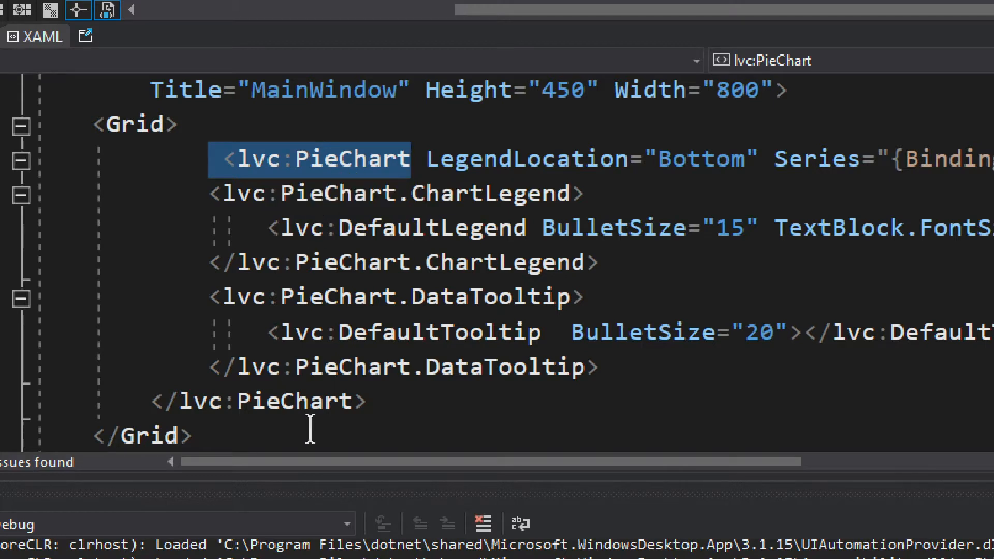
{"action": "mouse_move", "coordinate": [396, 366]}
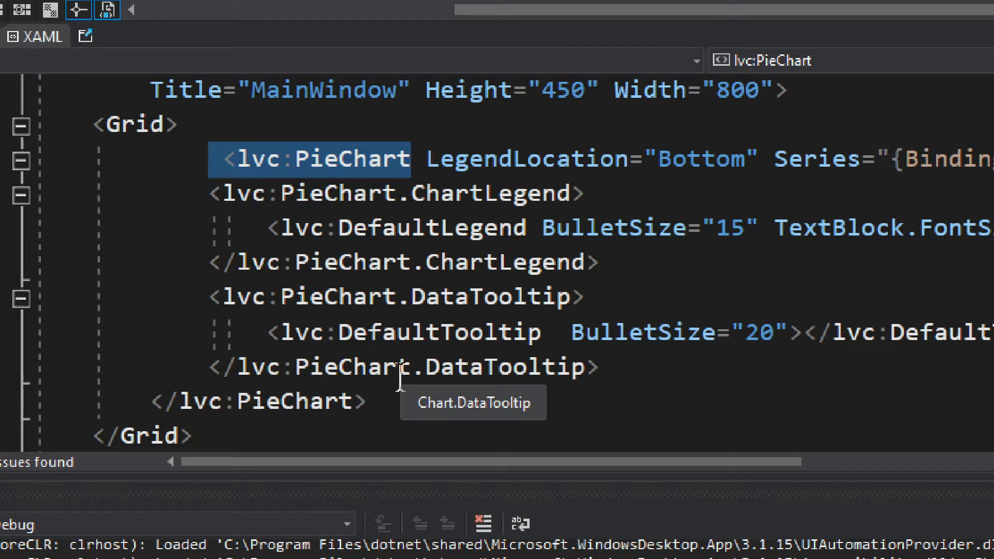
{"action": "mouse_move", "coordinate": [333, 409]}
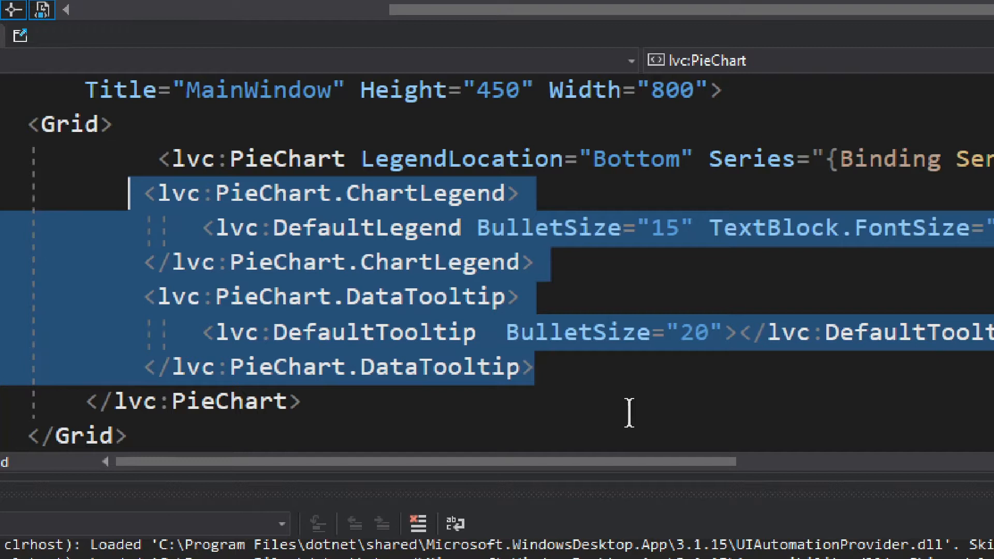
{"action": "mouse_move", "coordinate": [463, 285]}
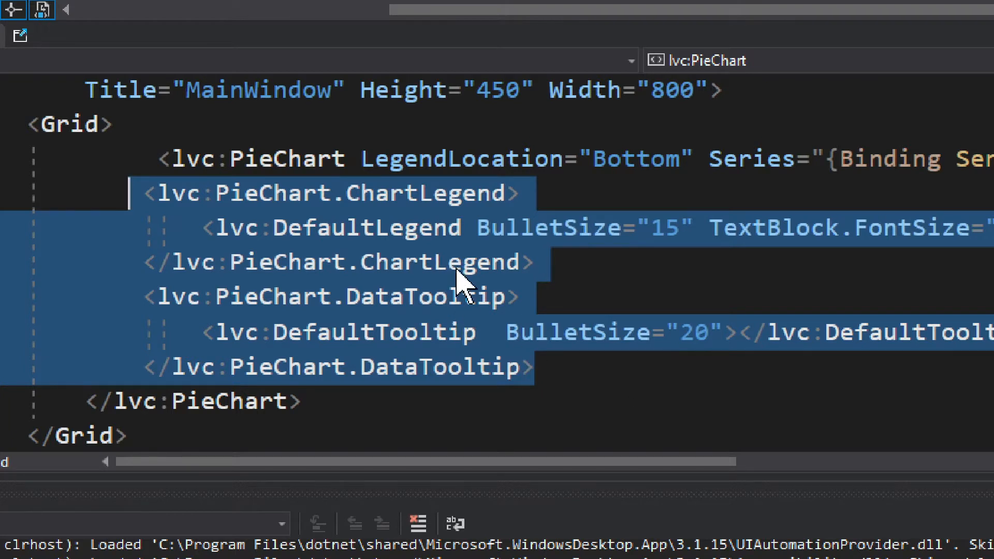
{"action": "mouse_move", "coordinate": [573, 288]}
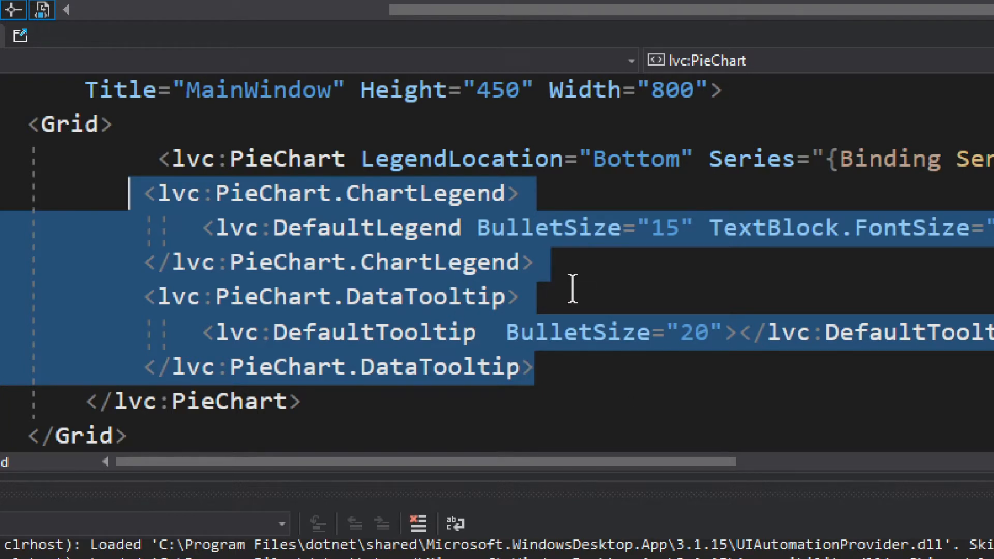
{"action": "left_click", "coordinate": [542, 368]}
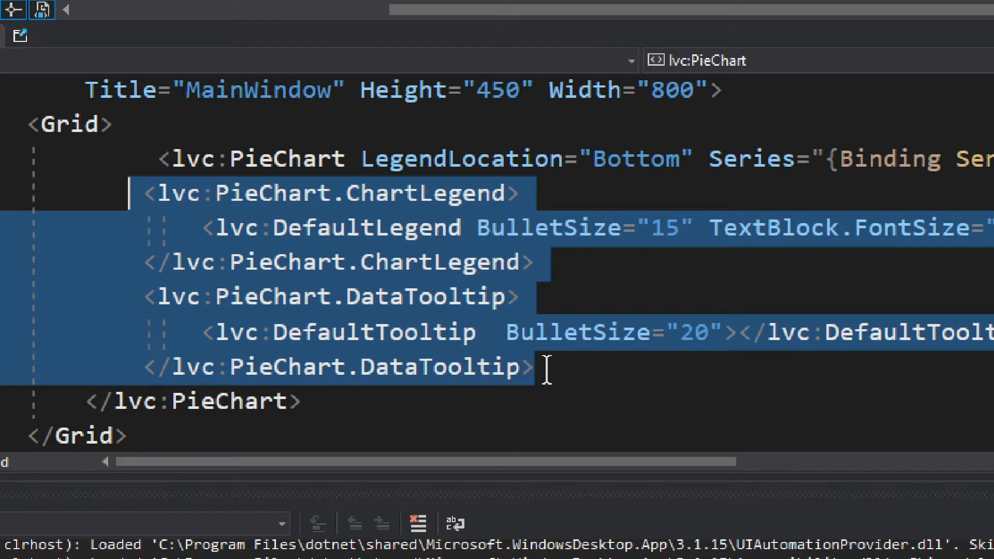
{"action": "mouse_move", "coordinate": [542, 367]}
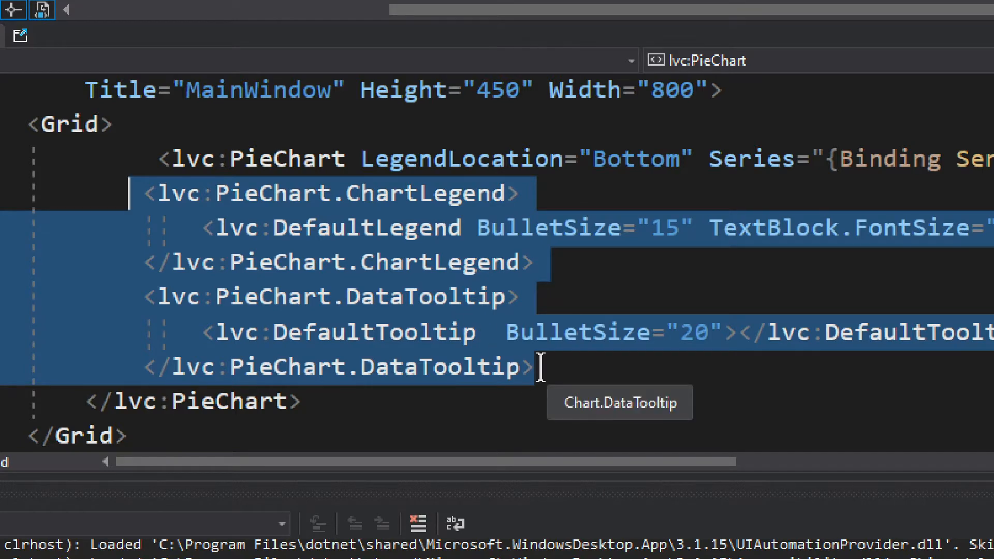
{"action": "left_click", "coordinate": [361, 262]}
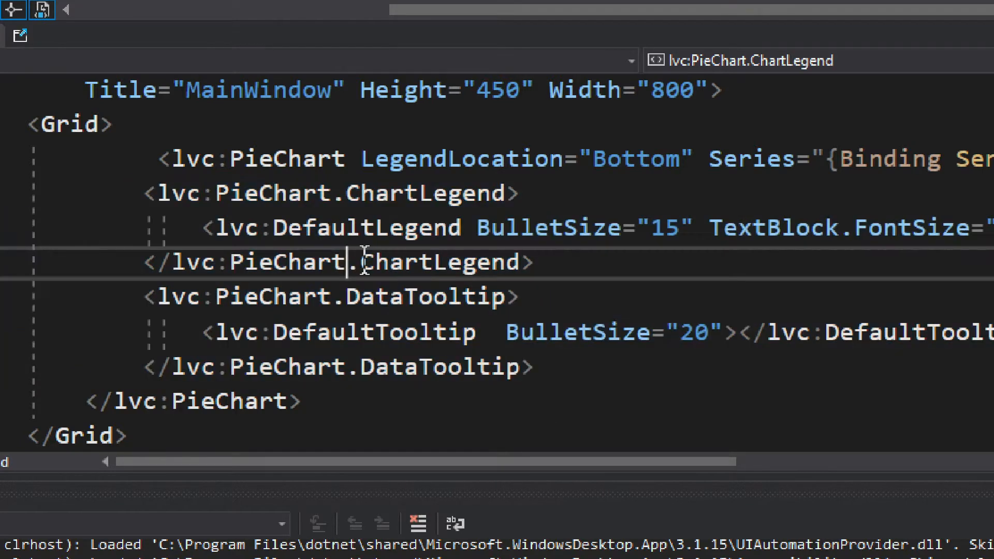
{"action": "mouse_move", "coordinate": [399, 172]}
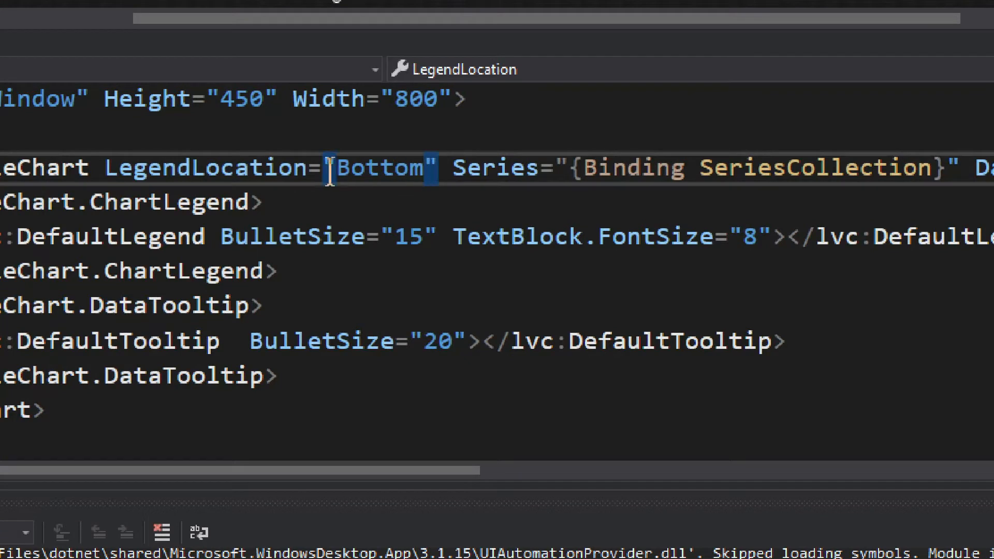
{"action": "double_click", "coordinate": [378, 167]}
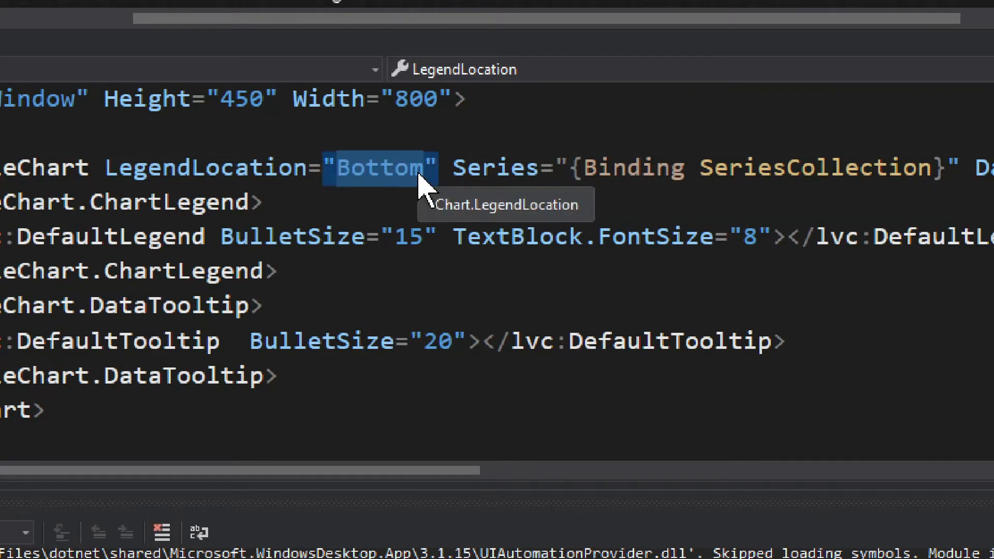
{"action": "type", "text": "l"}
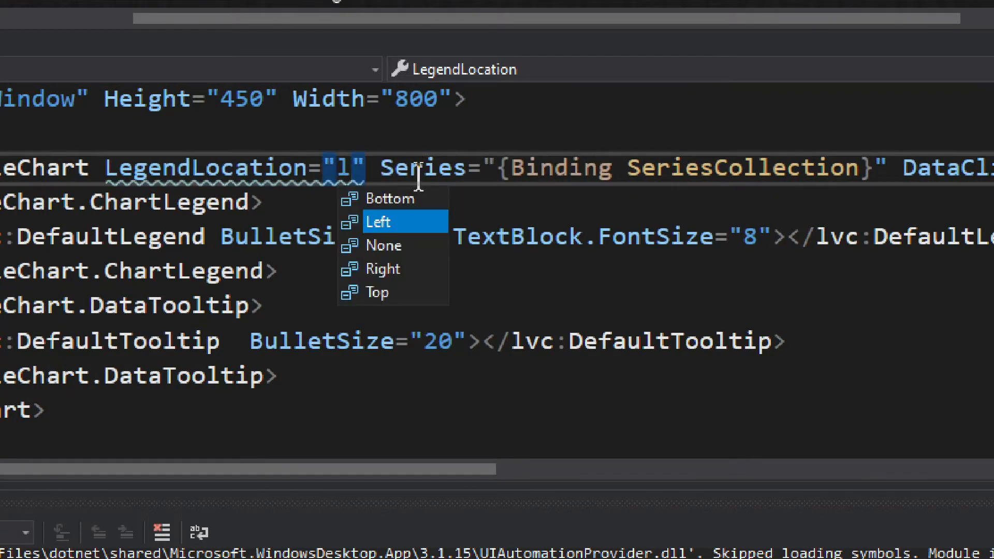
{"action": "mouse_move", "coordinate": [449, 254]}
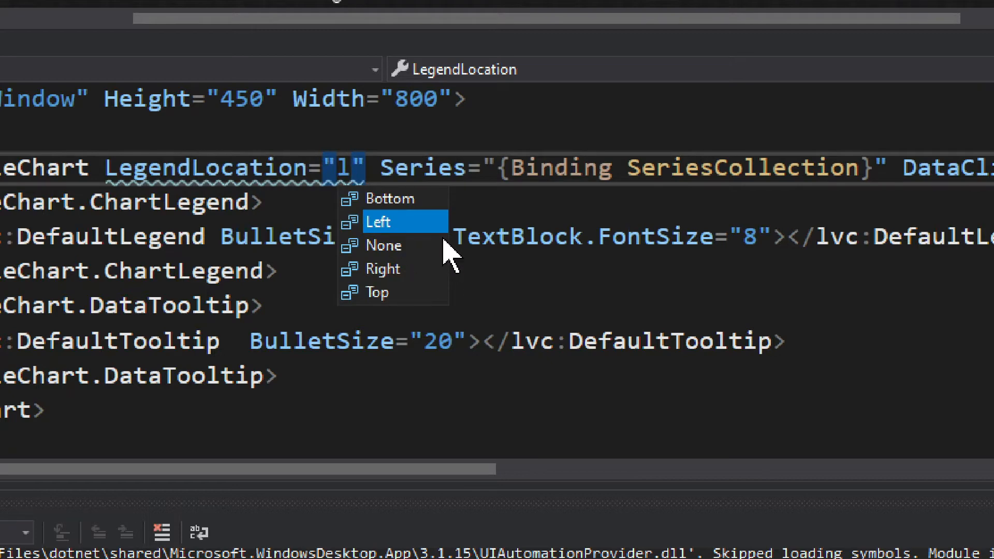
{"action": "left_click", "coordinate": [391, 198]}
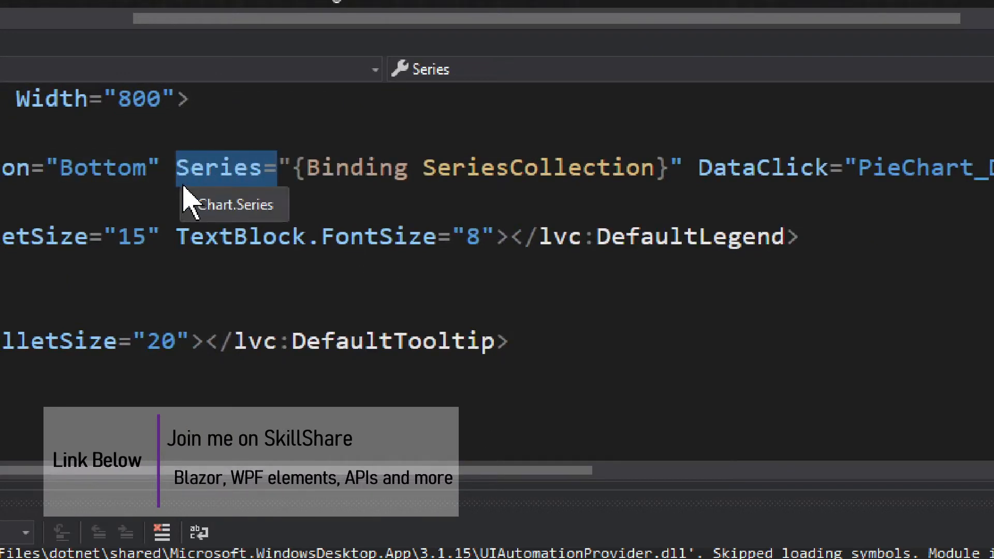
{"action": "mouse_move", "coordinate": [352, 187]}
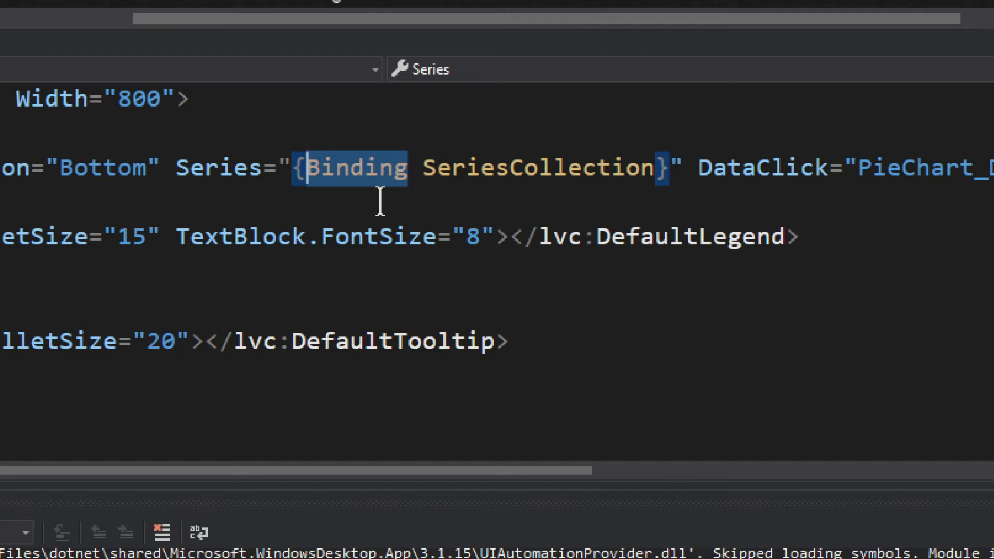
{"action": "mouse_move", "coordinate": [398, 201]}
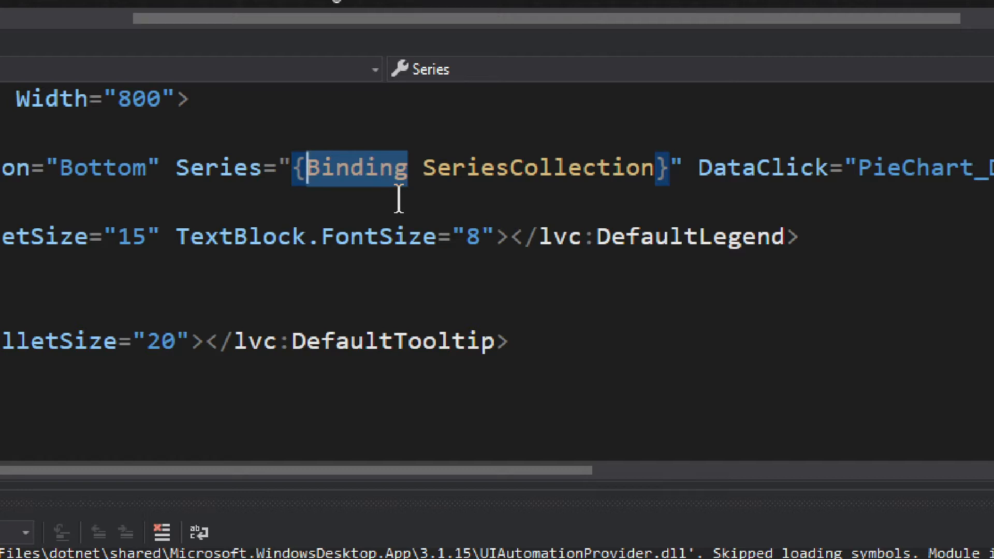
Clear the selection on the PieChart's SeriesCollection binding line.
{"action": "left_click", "coordinate": [537, 168]}
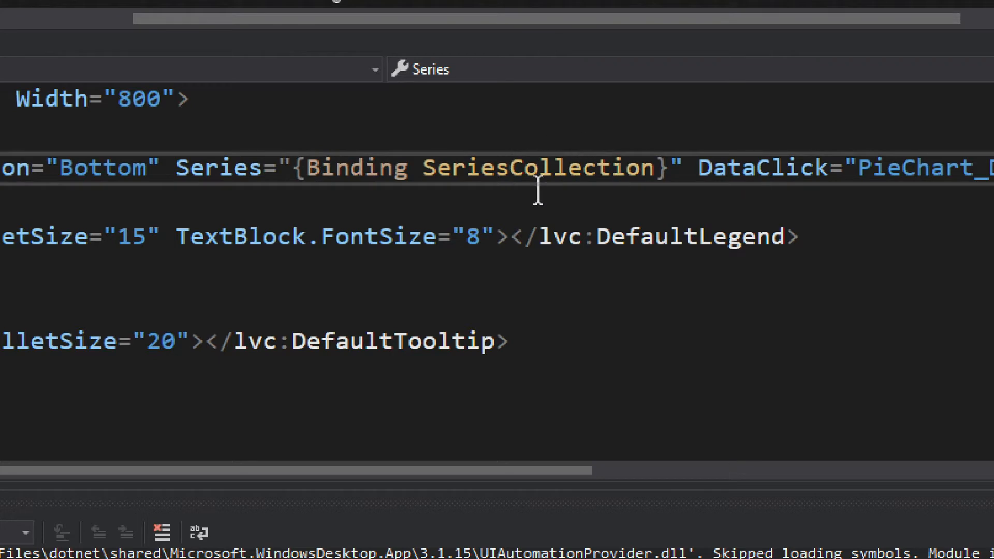
{"action": "mouse_move", "coordinate": [559, 202]}
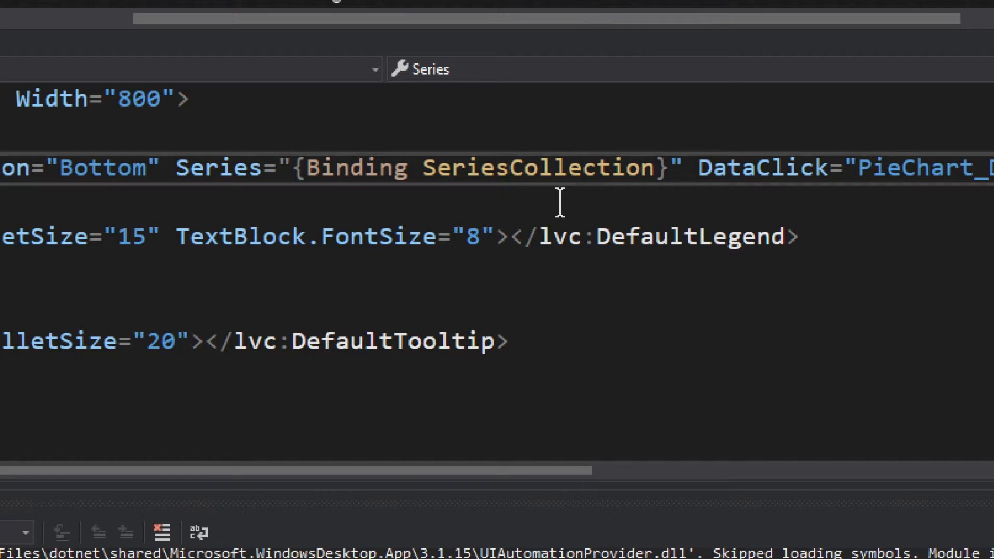
{"action": "mouse_move", "coordinate": [646, 167]}
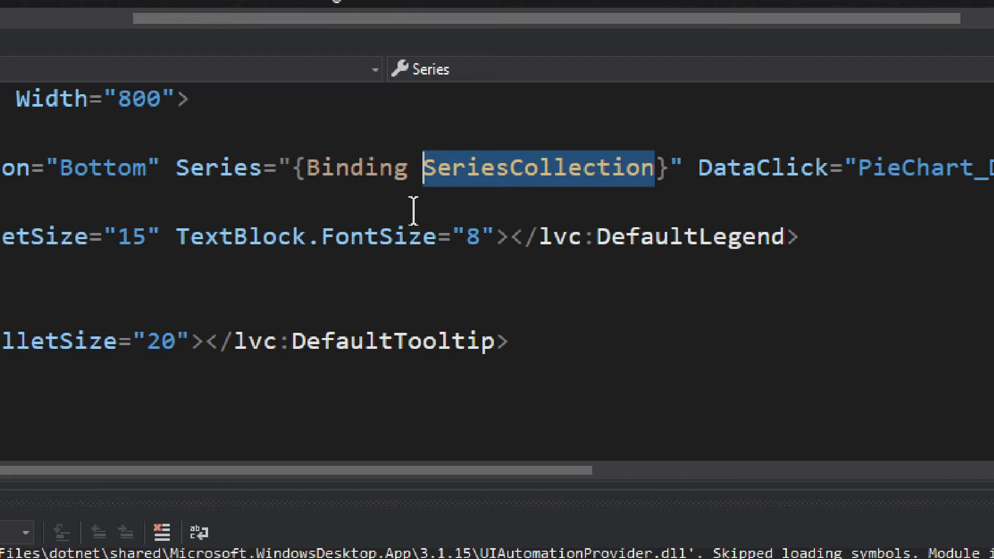
{"action": "mouse_move", "coordinate": [558, 219]}
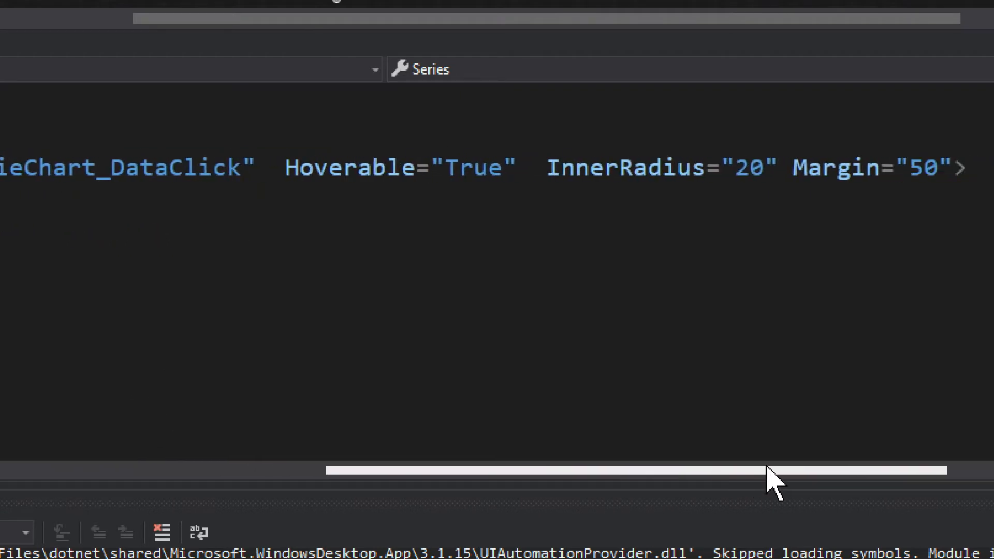
Set the PieChart InnerRadius to 0, keeping Margin at 50.
{"action": "double_click", "coordinate": [412, 168]}
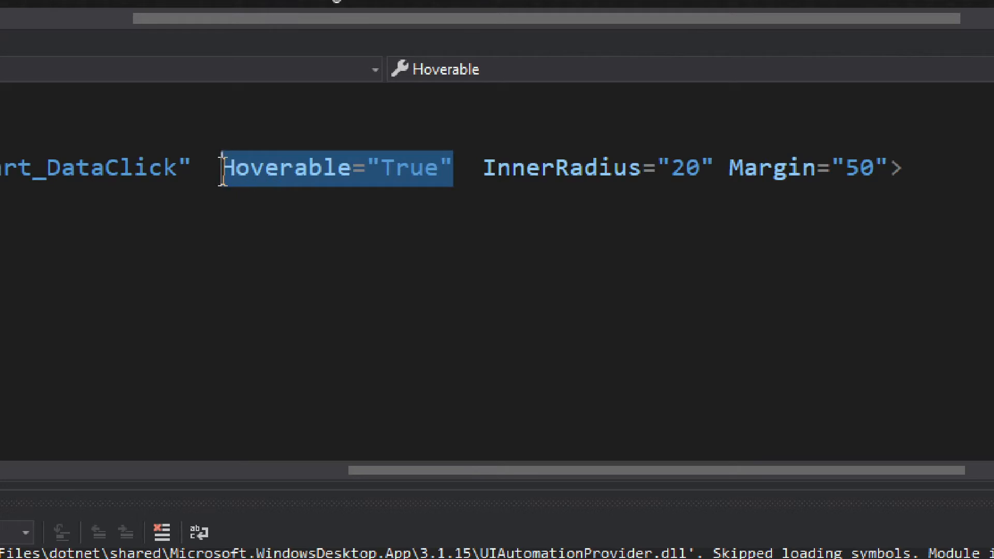
{"action": "mouse_move", "coordinate": [273, 193]}
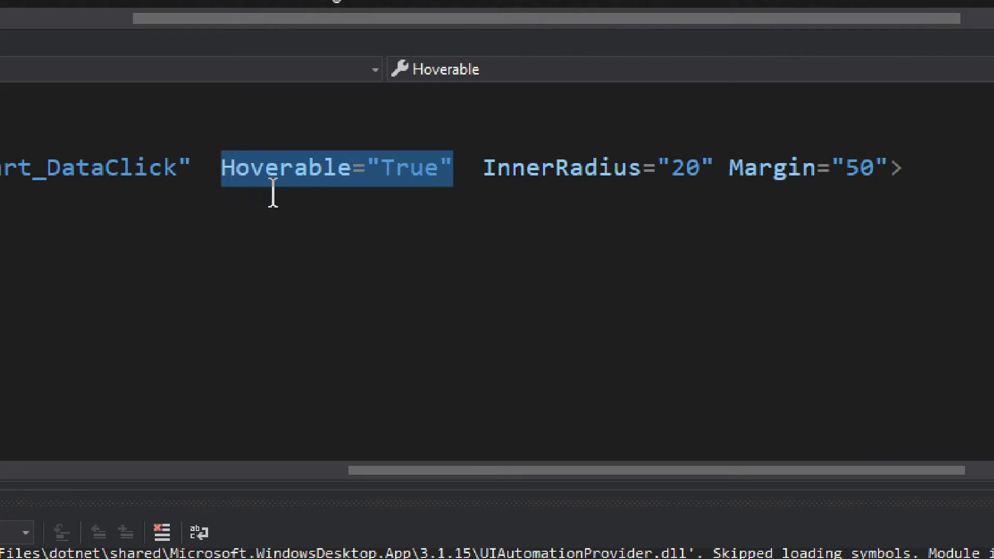
{"action": "mouse_move", "coordinate": [664, 223]}
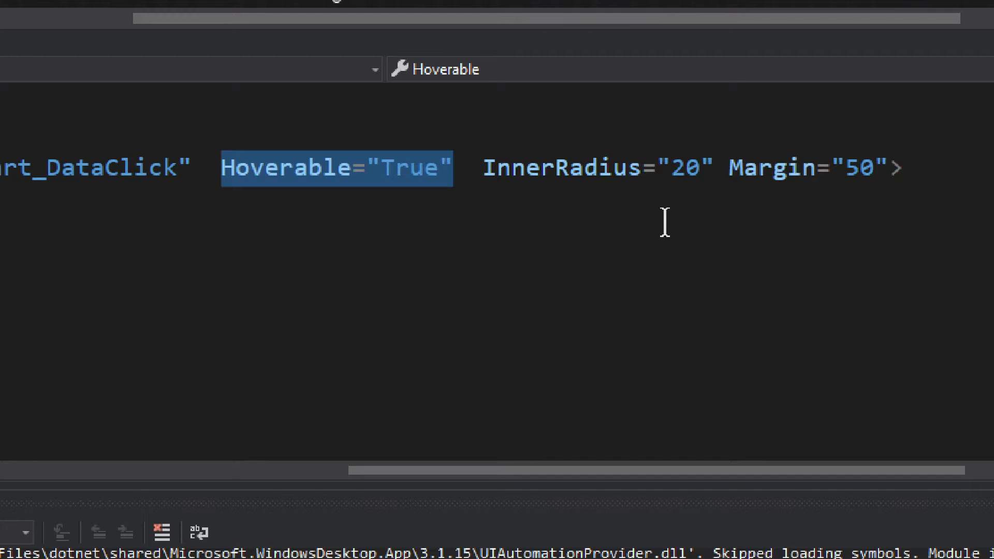
{"action": "left_click", "coordinate": [697, 168]}
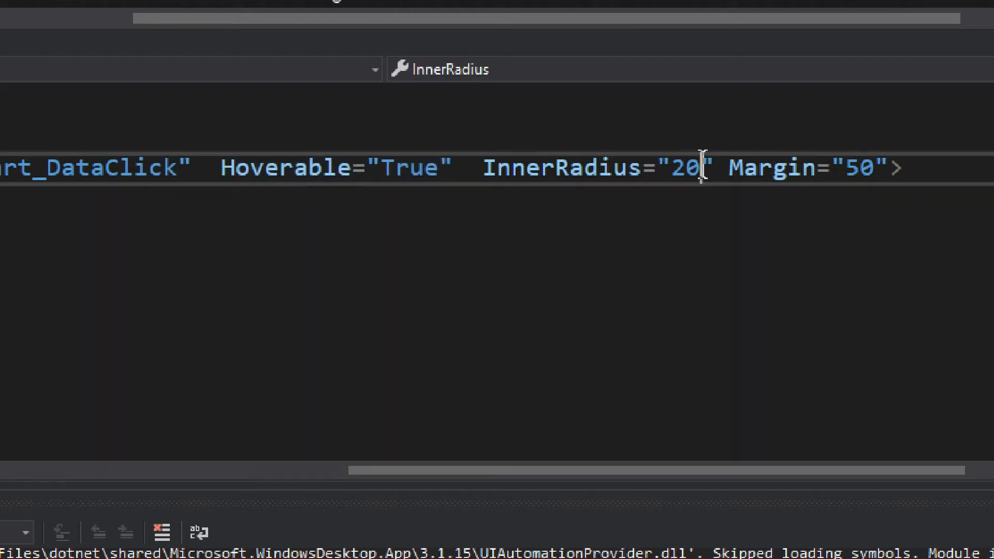
{"action": "double_click", "coordinate": [681, 168]}
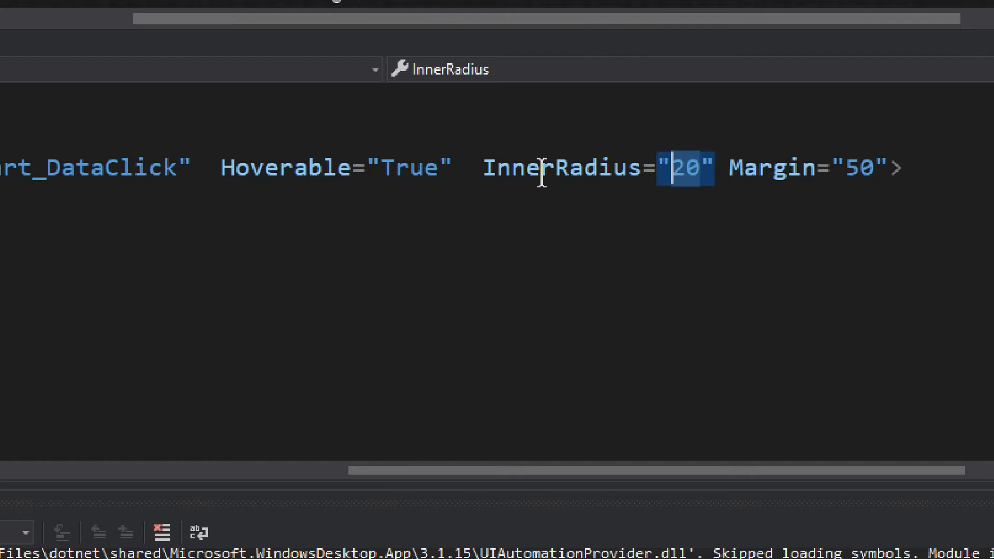
{"action": "type", "text": "0"}
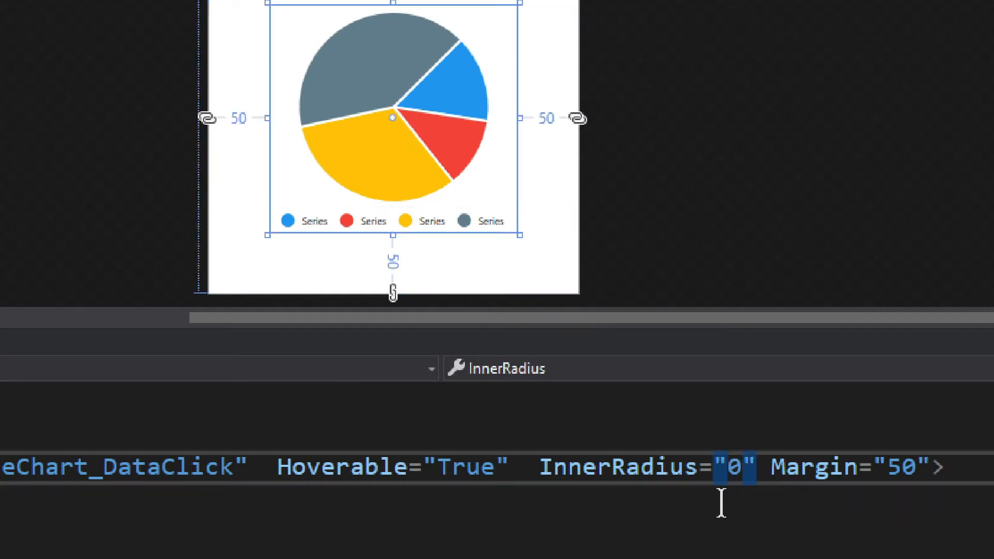
{"action": "type", "text": "50"}
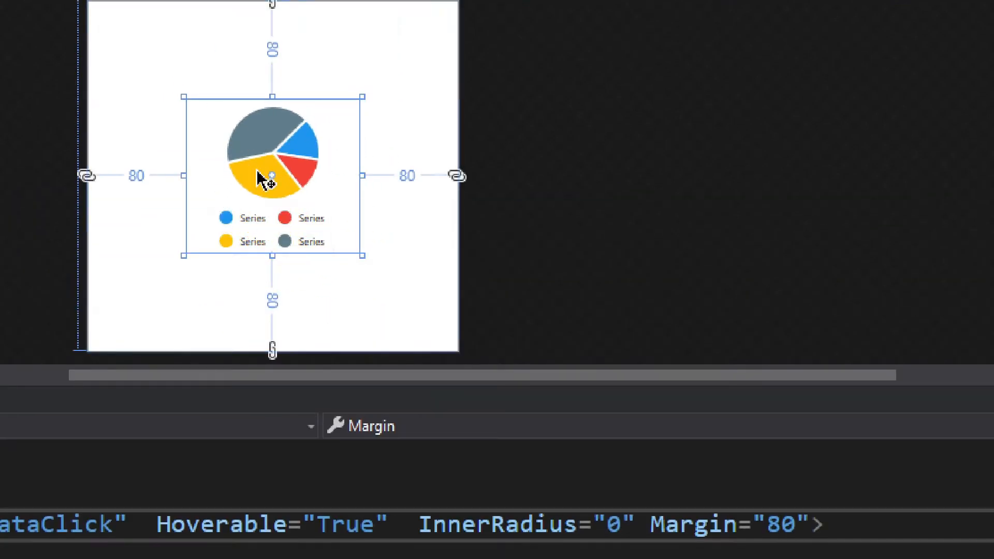
Scroll the markup and highlight the SeriesCollection name in the Series binding.
{"action": "scroll", "scroll_direction": "down", "scroll_amount": 3}
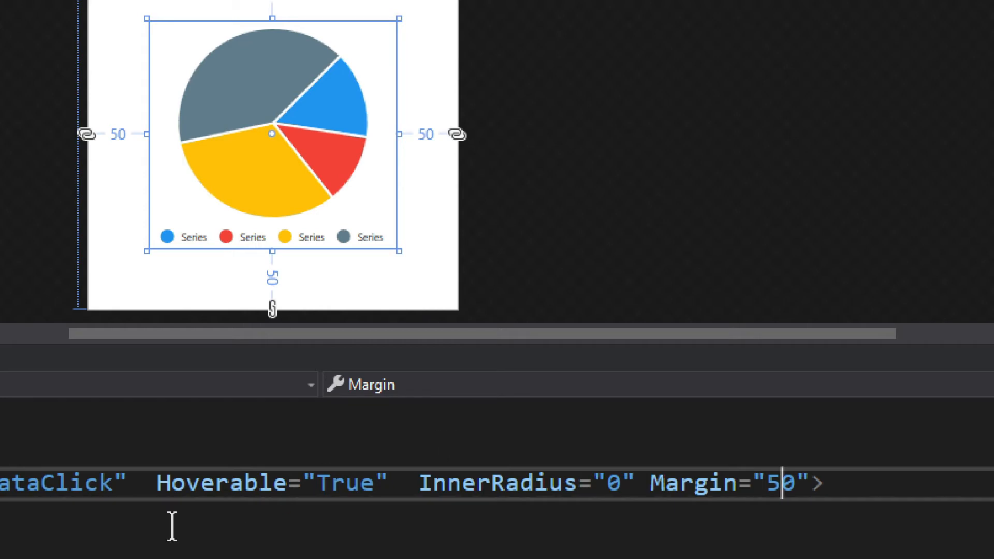
{"action": "mouse_move", "coordinate": [136, 526]}
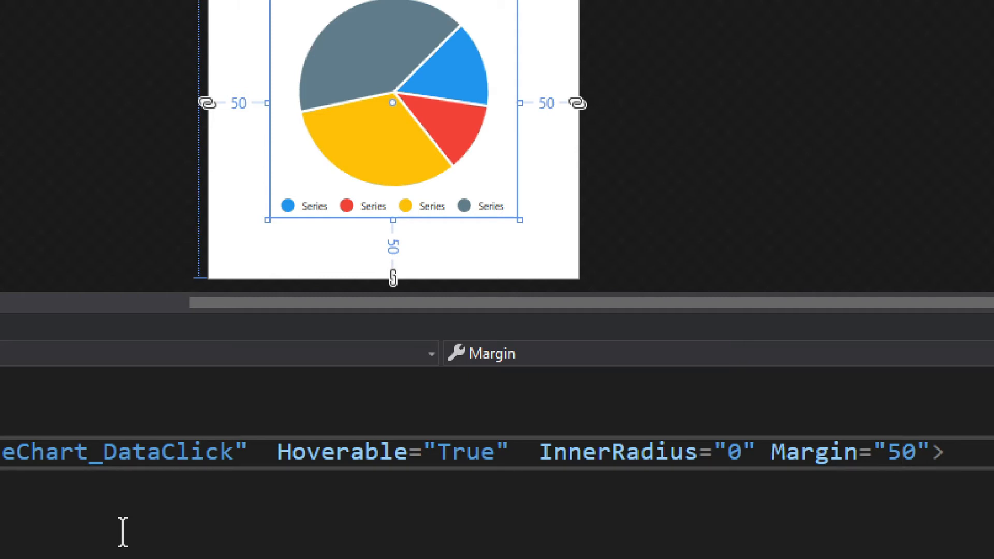
{"action": "left_click", "coordinate": [900, 451]}
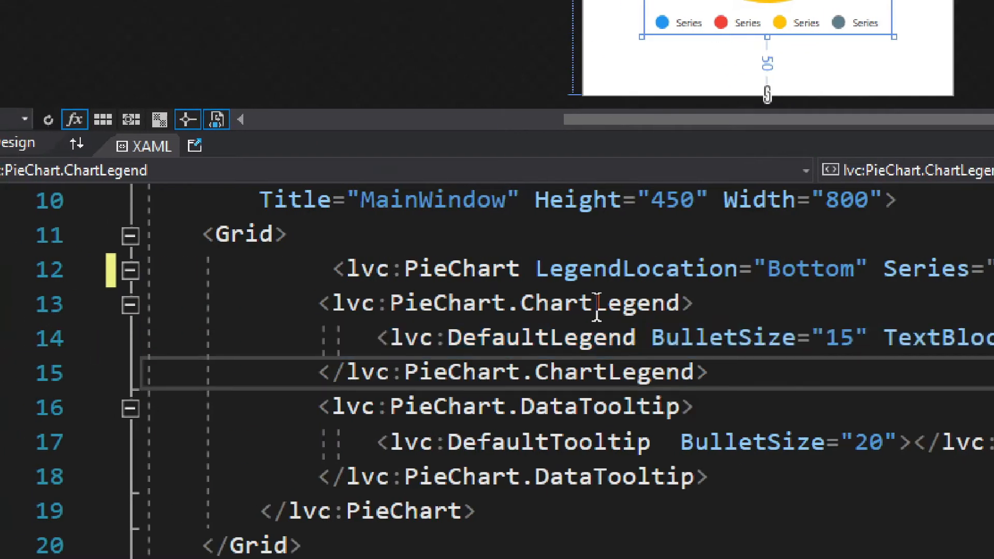
{"action": "mouse_move", "coordinate": [545, 310]}
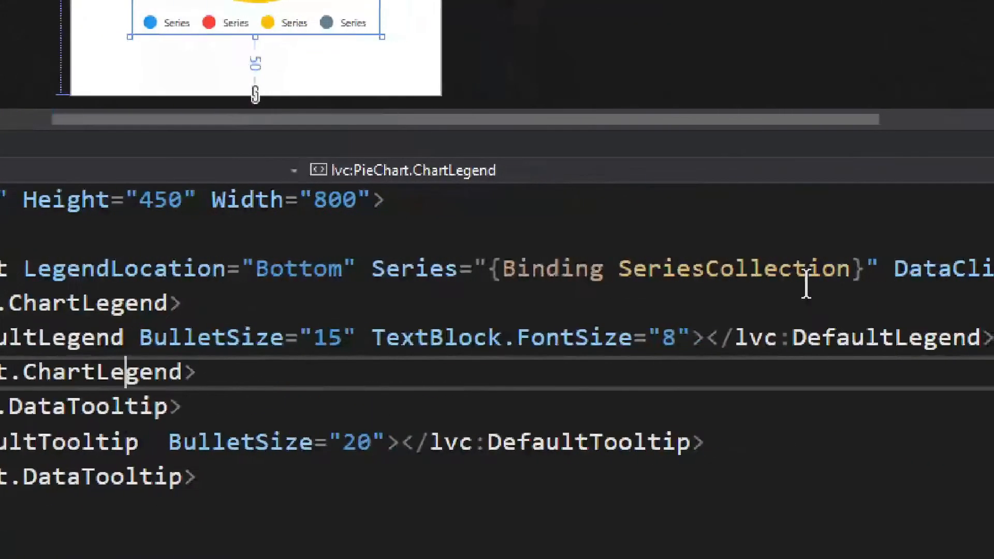
{"action": "double_click", "coordinate": [732, 268]}
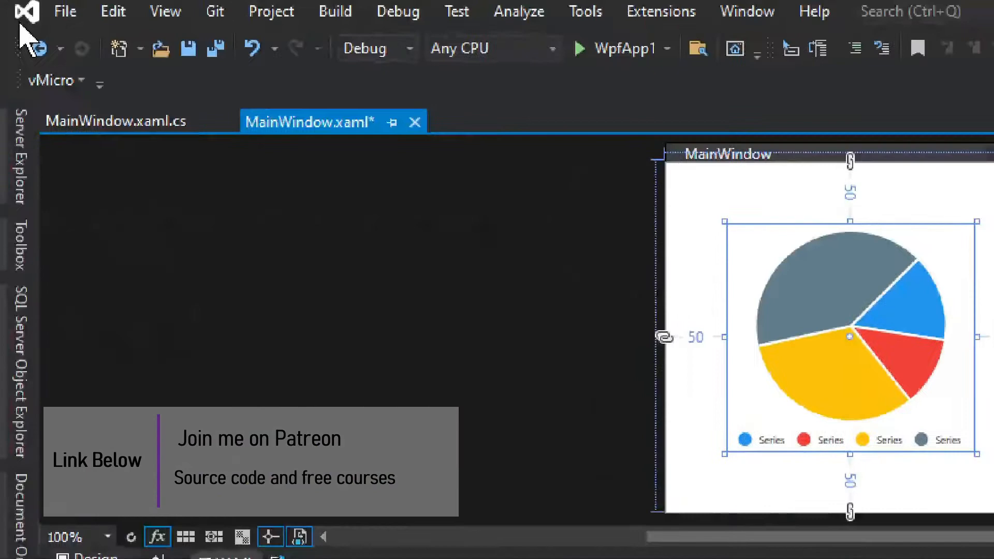
Open MainWindow.xaml.cs and highlight 'this' and DataContext in the constructor.
{"action": "left_click", "coordinate": [116, 121]}
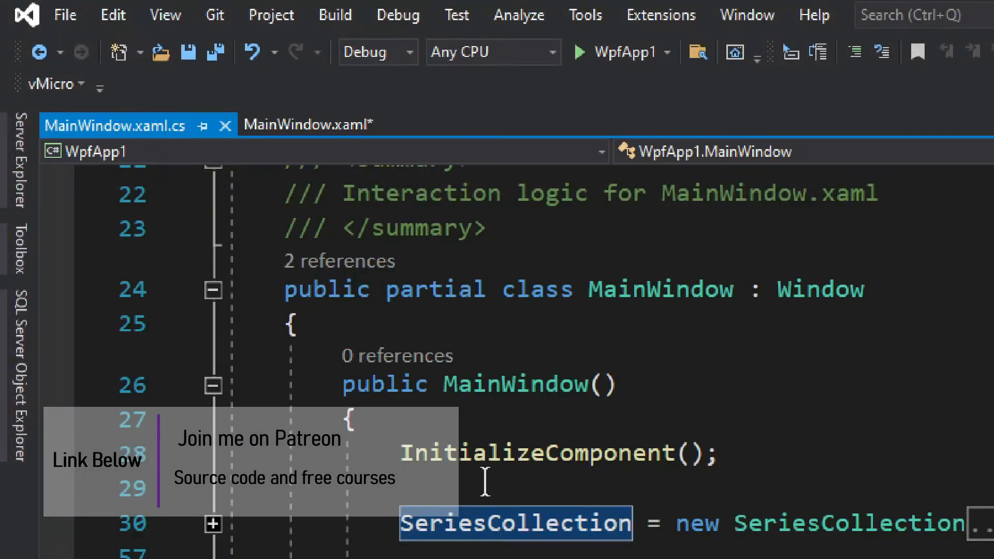
{"action": "scroll", "scroll_direction": "down", "scroll_amount": 3}
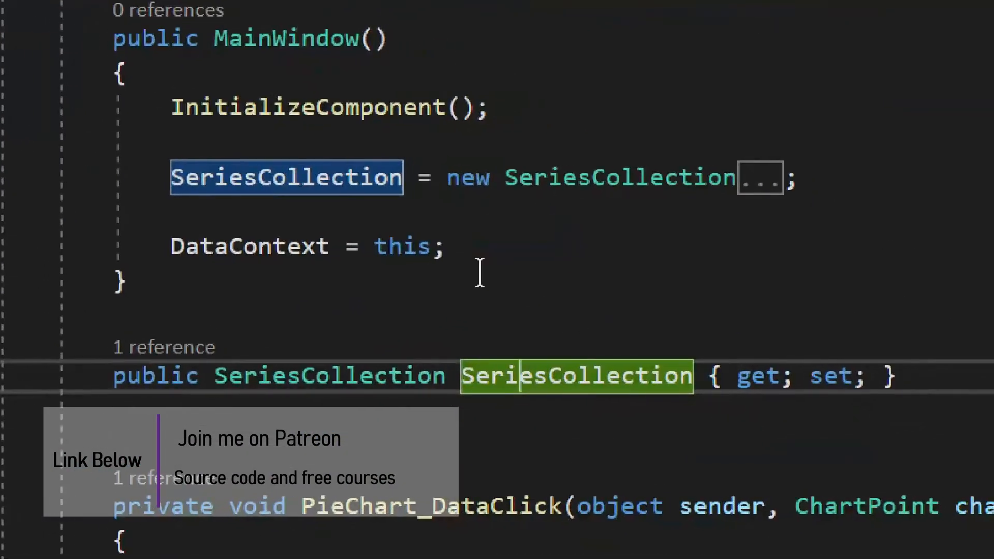
{"action": "mouse_move", "coordinate": [500, 292]}
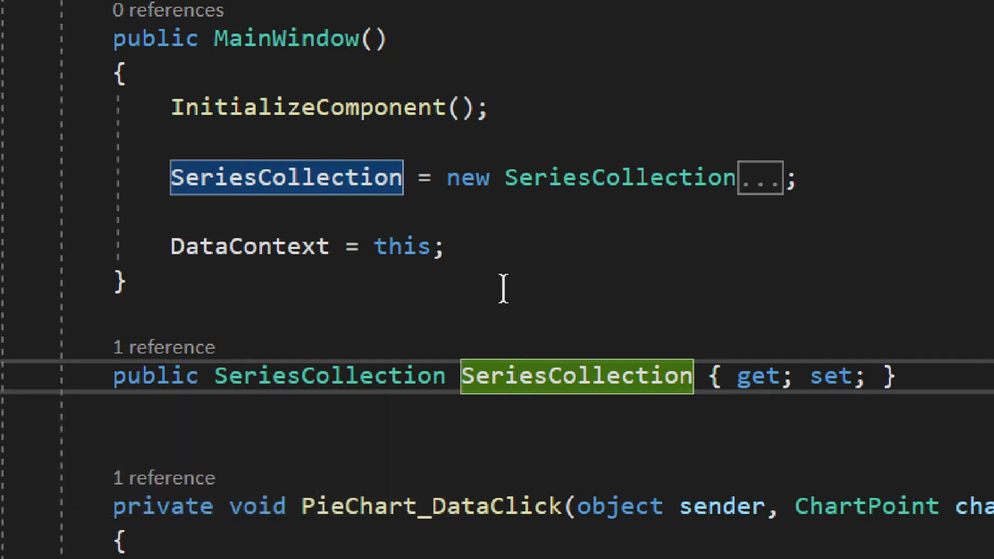
{"action": "mouse_move", "coordinate": [307, 177]}
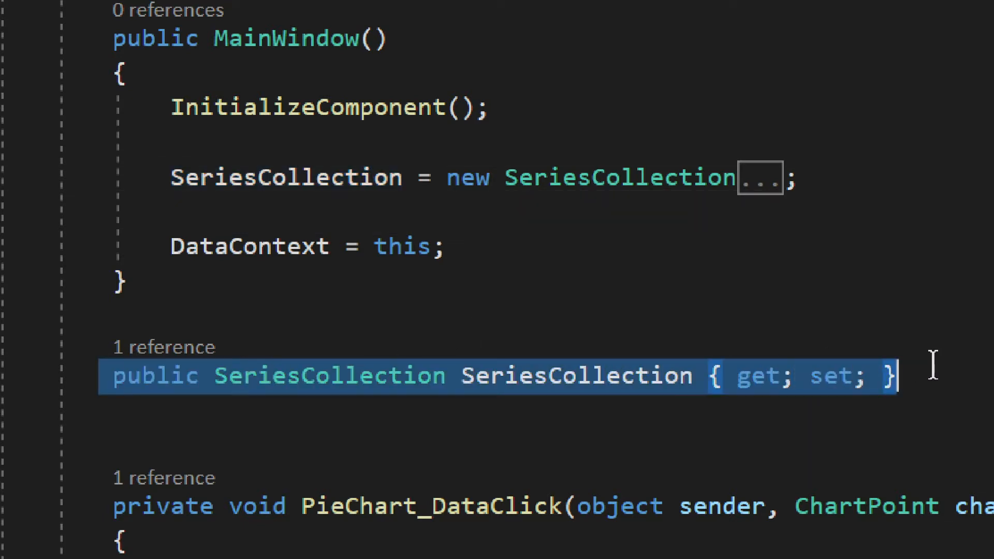
{"action": "mouse_move", "coordinate": [399, 393]}
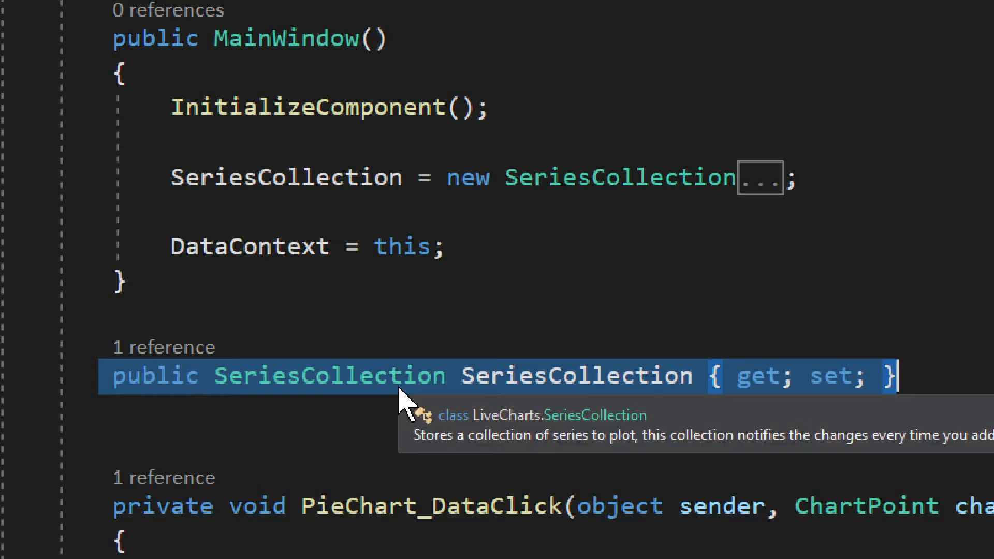
{"action": "mouse_move", "coordinate": [446, 265]}
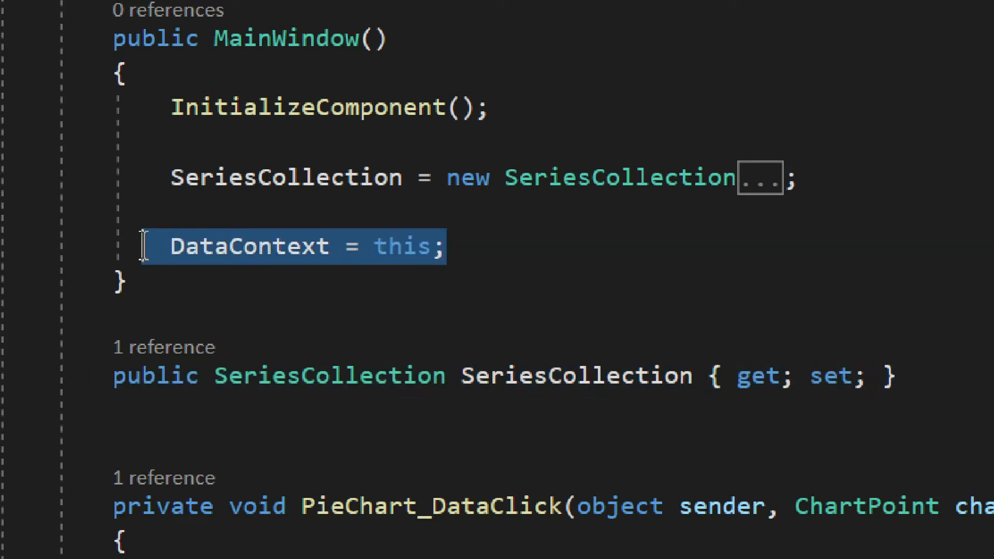
{"action": "mouse_move", "coordinate": [310, 276]}
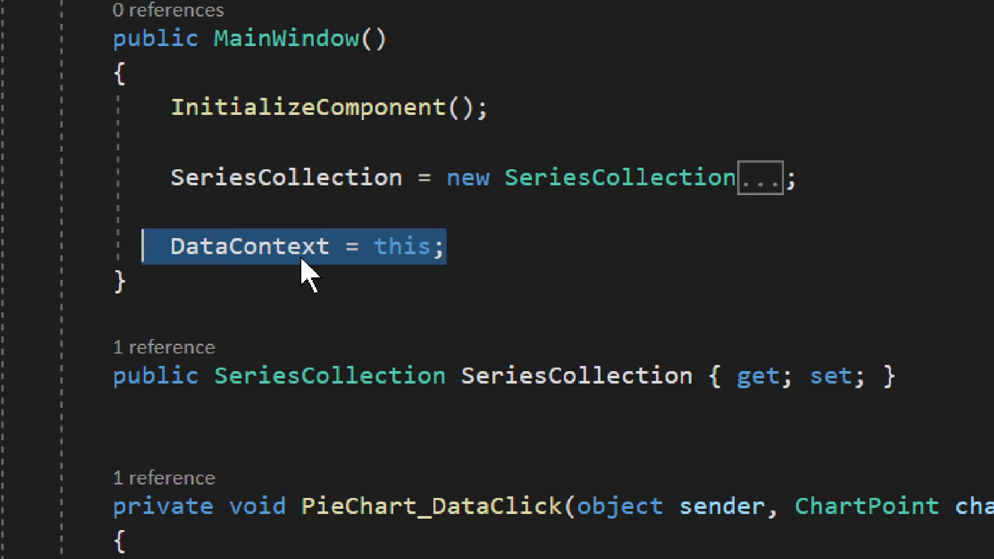
{"action": "left_click", "coordinate": [437, 246]}
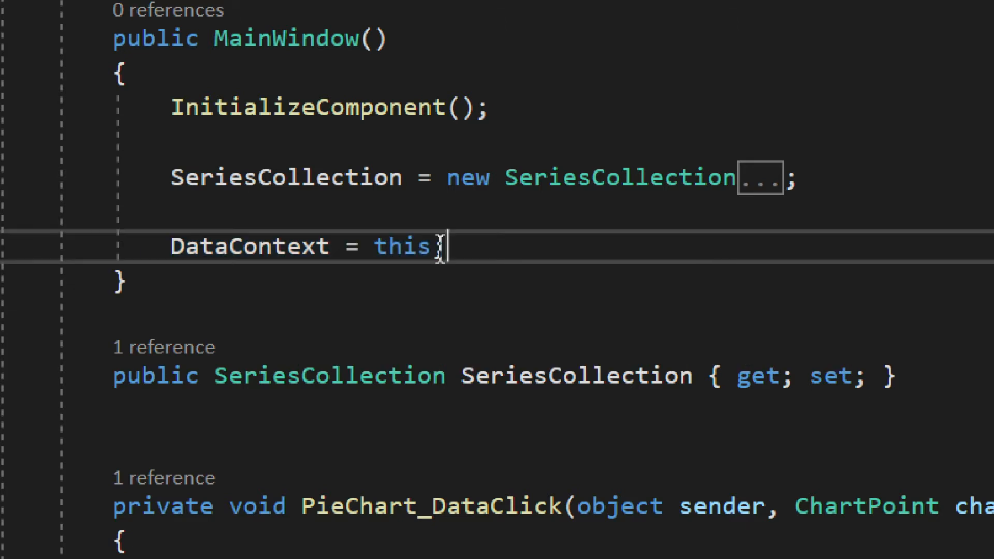
{"action": "double_click", "coordinate": [401, 245]}
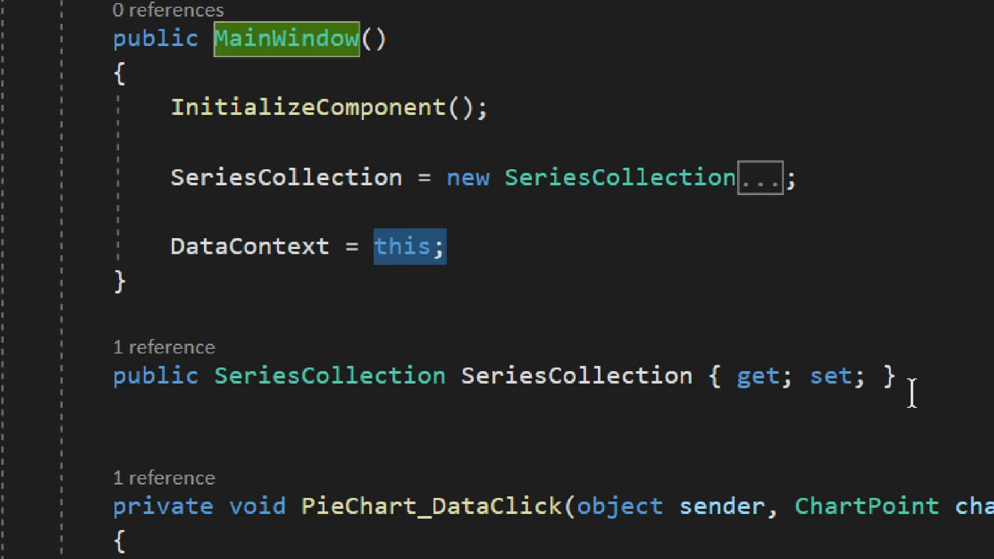
{"action": "mouse_move", "coordinate": [926, 374]}
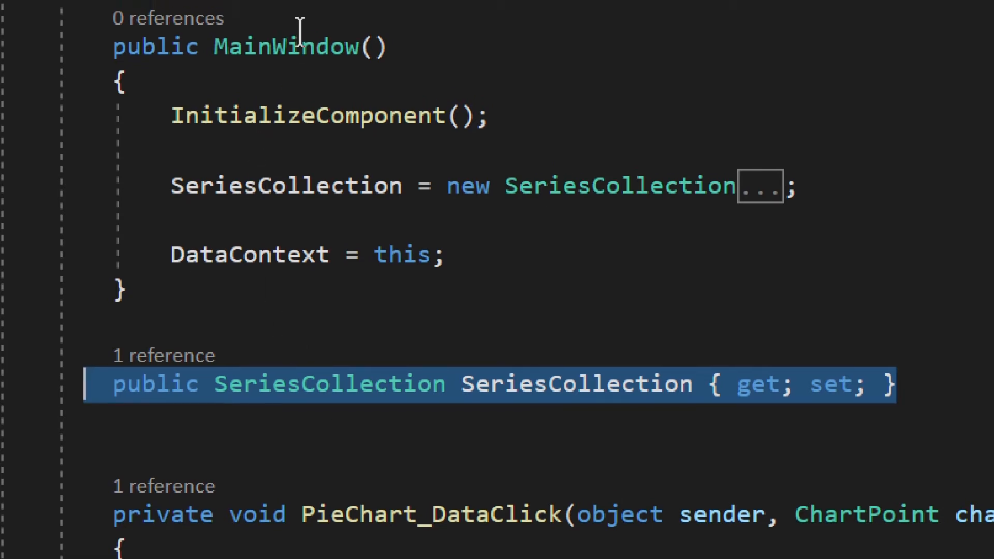
{"action": "mouse_move", "coordinate": [310, 384]}
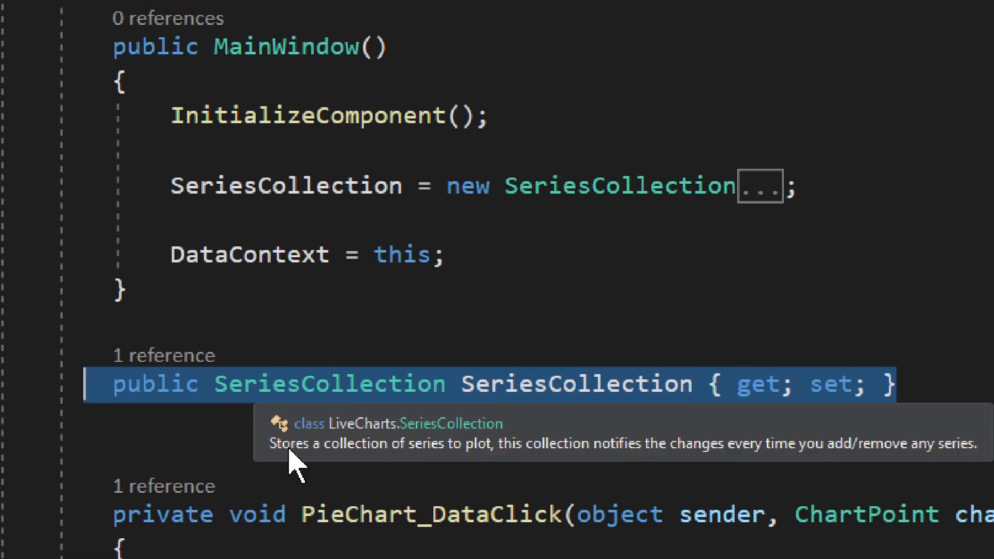
{"action": "mouse_move", "coordinate": [326, 437]}
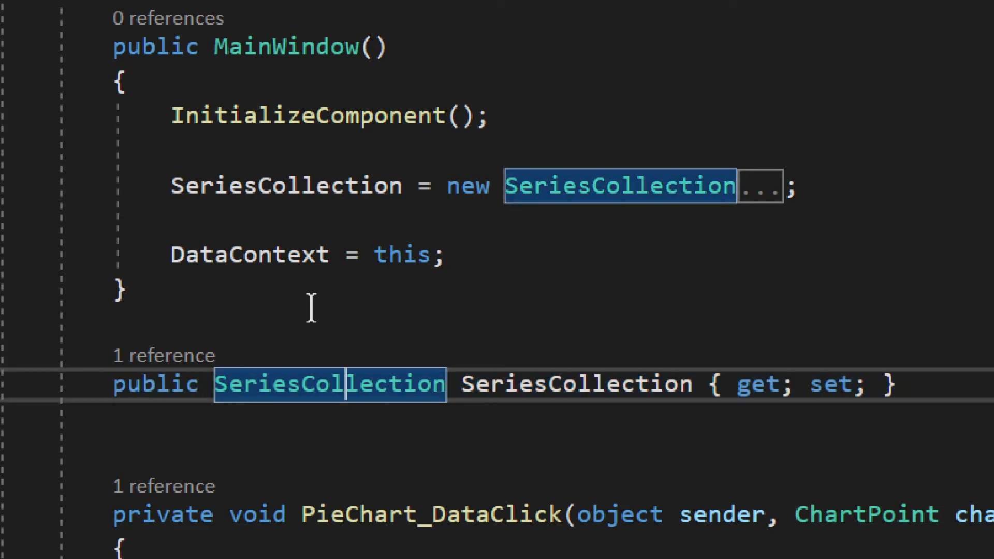
{"action": "left_click", "coordinate": [228, 254]}
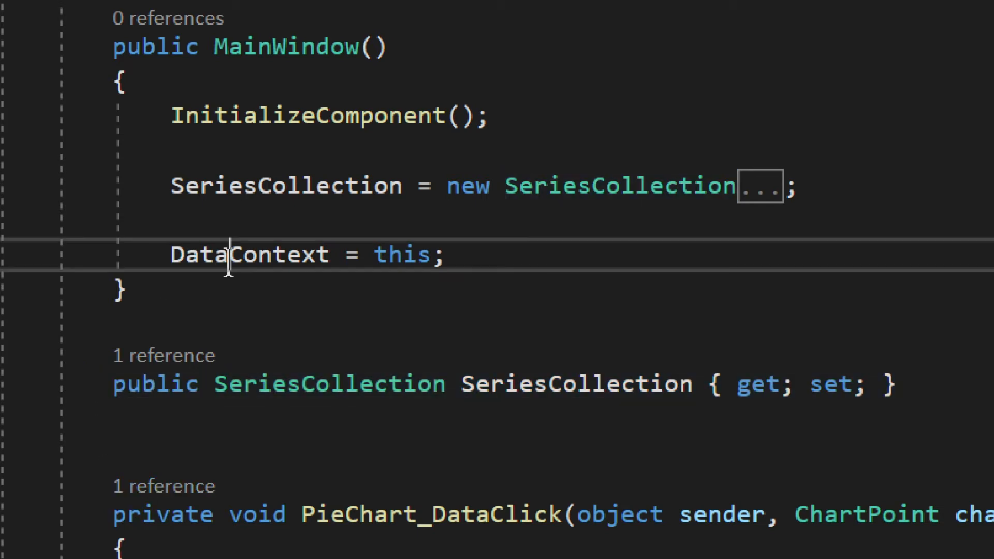
{"action": "double_click", "coordinate": [247, 254]}
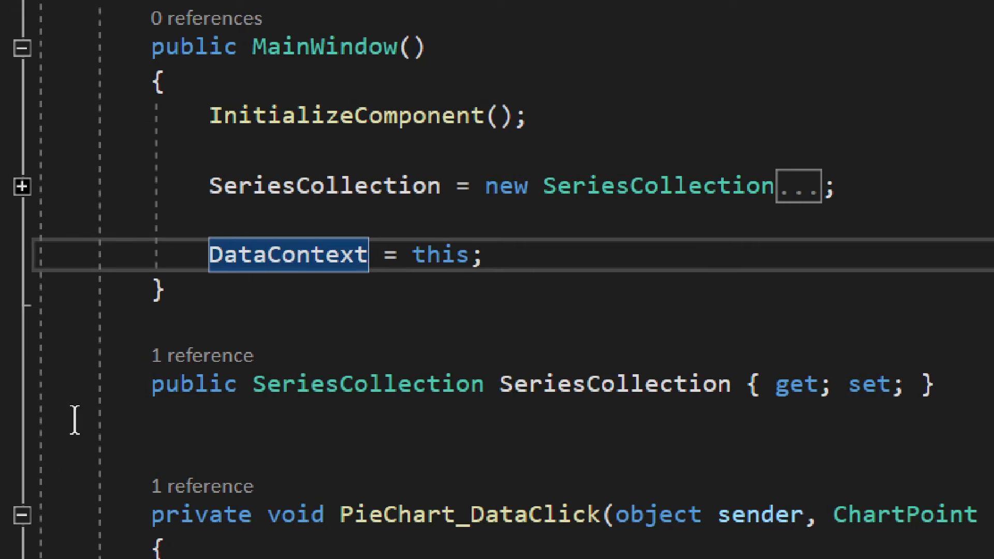
{"action": "mouse_move", "coordinate": [405, 384]}
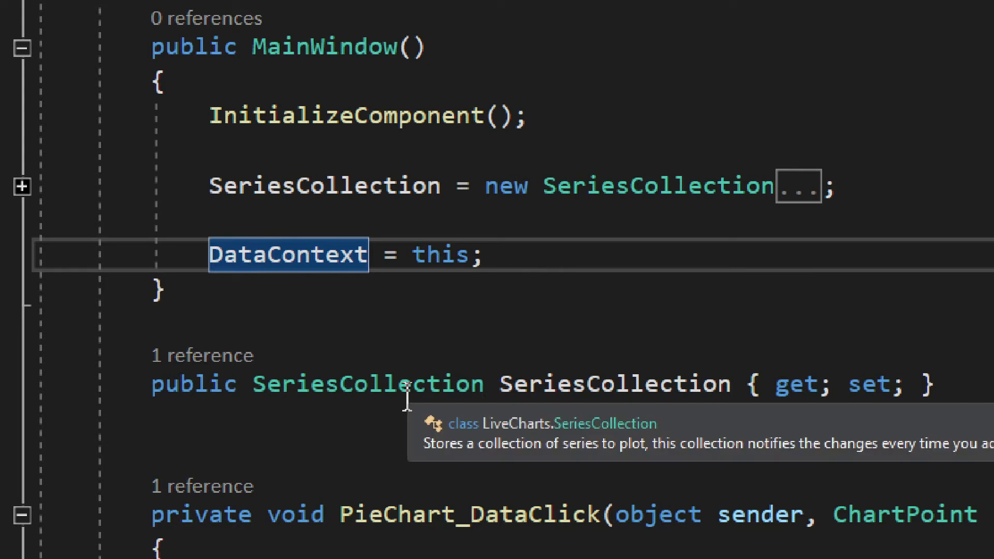
{"action": "mouse_move", "coordinate": [379, 211]}
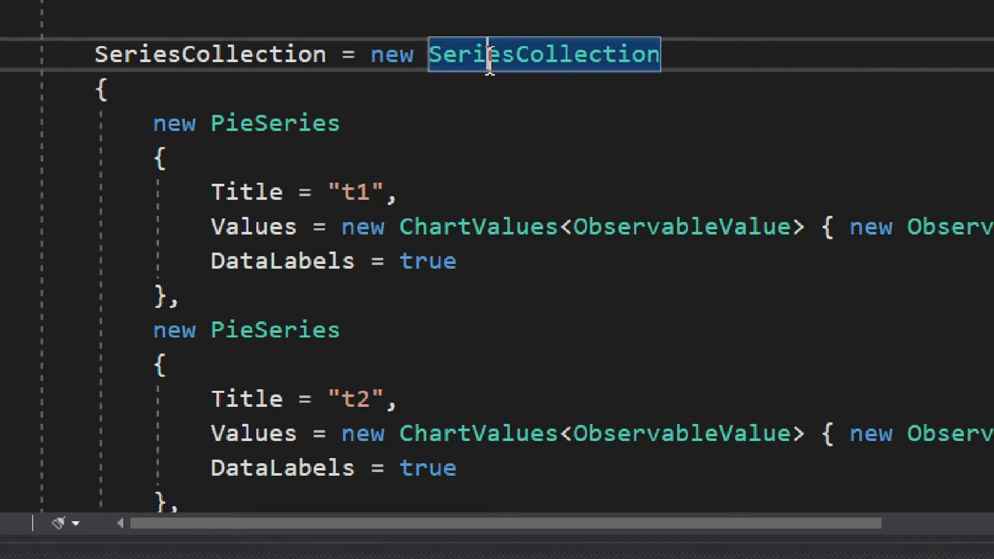
{"action": "mouse_move", "coordinate": [133, 130]}
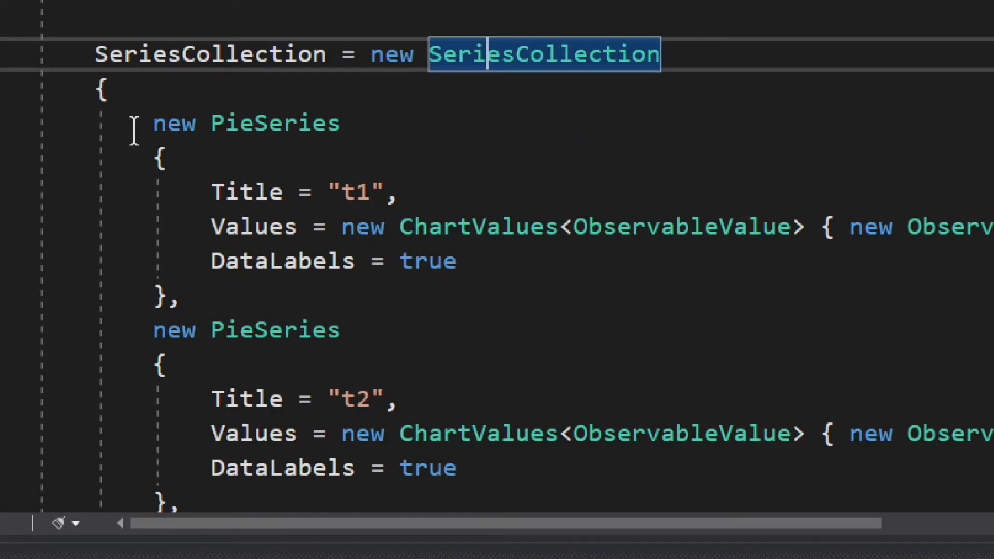
{"action": "mouse_move", "coordinate": [254, 139]}
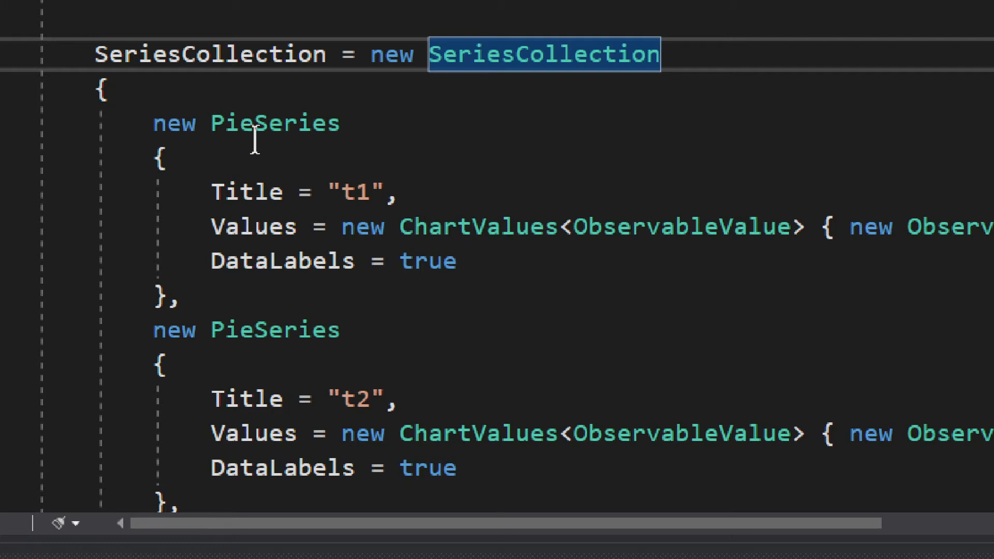
Walk through the first PieSeries: its Title, ChartValues of ObservableValue, and DataLabels.
{"action": "double_click", "coordinate": [275, 123]}
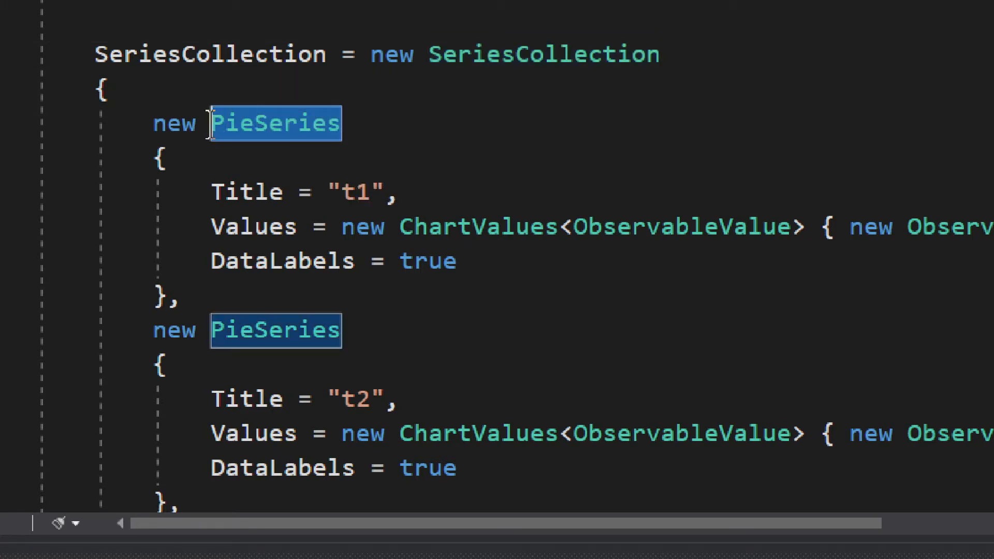
{"action": "mouse_move", "coordinate": [288, 166]}
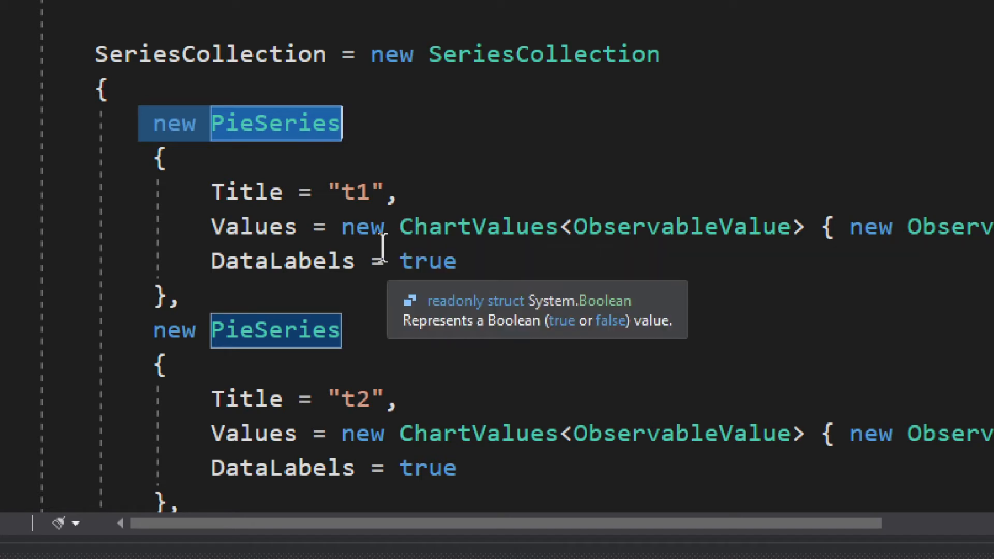
{"action": "left_click", "coordinate": [304, 192]}
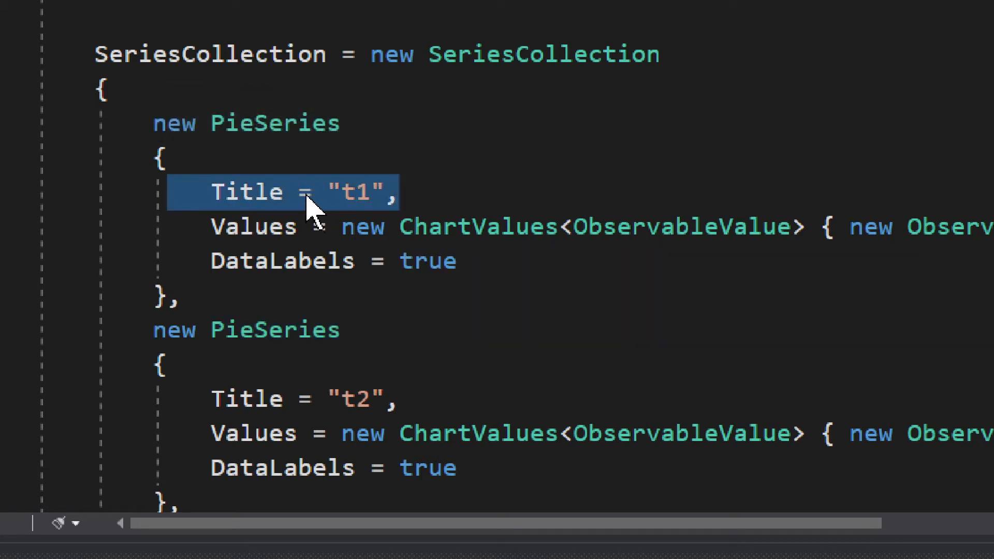
{"action": "double_click", "coordinate": [477, 227]}
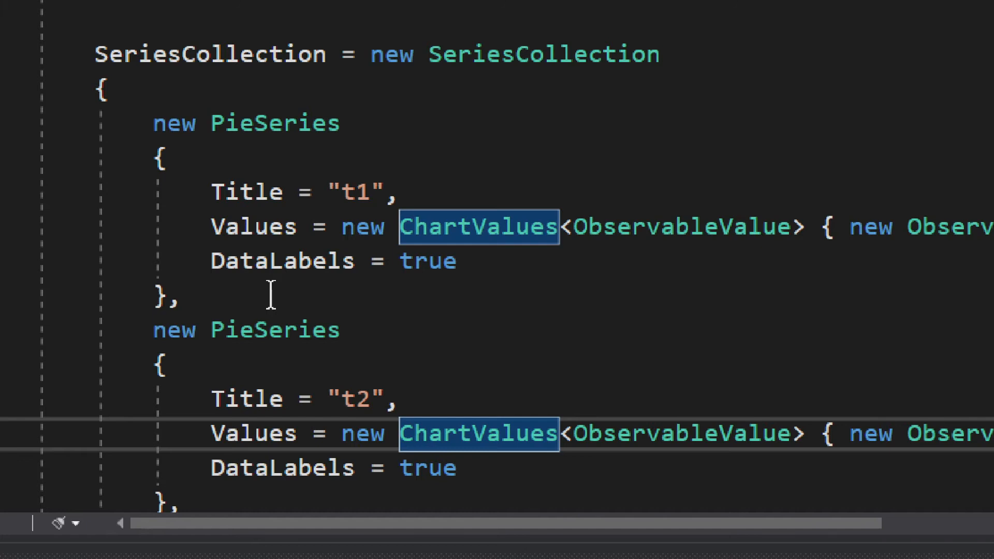
{"action": "left_click", "coordinate": [285, 260]}
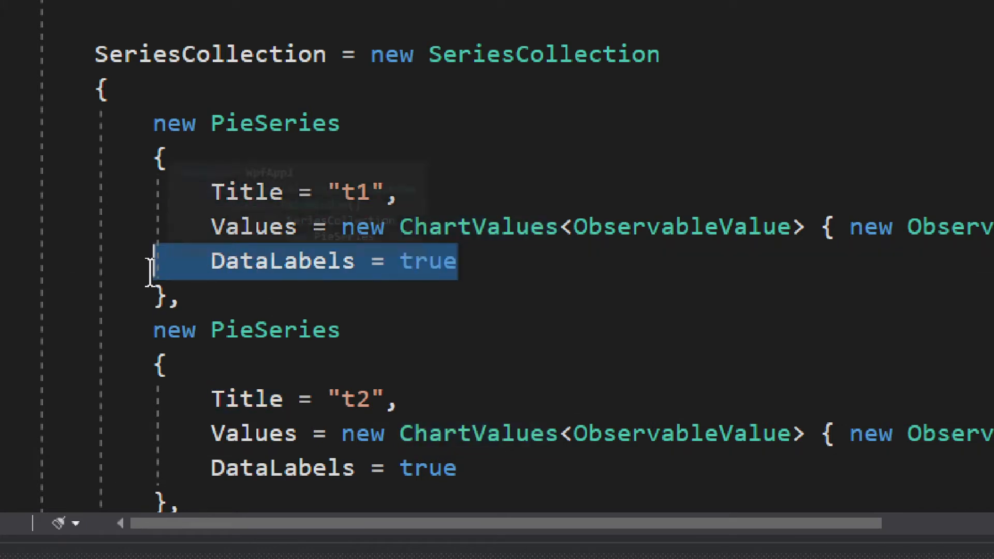
{"action": "mouse_move", "coordinate": [507, 342]}
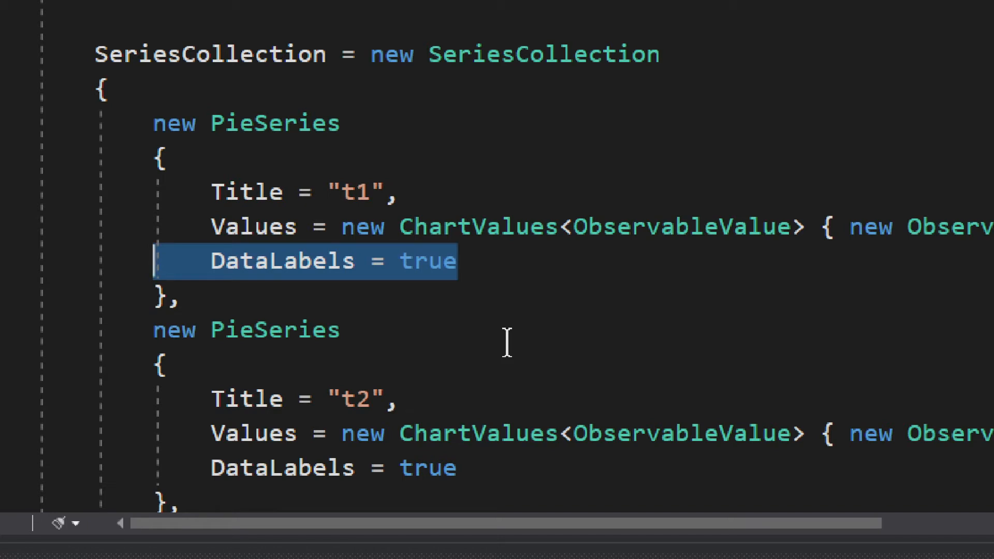
{"action": "mouse_move", "coordinate": [274, 240]}
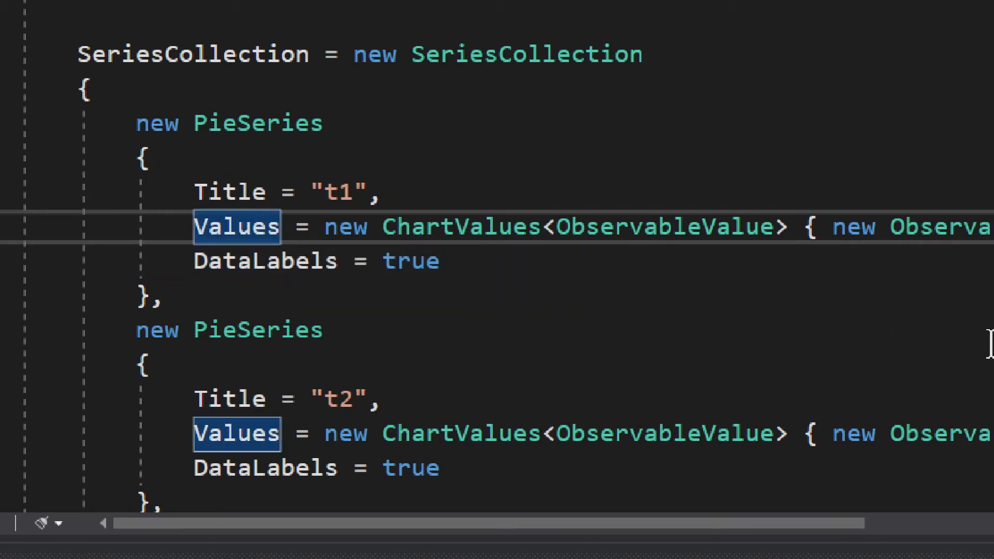
{"action": "scroll", "scroll_direction": "right", "scroll_amount": 3}
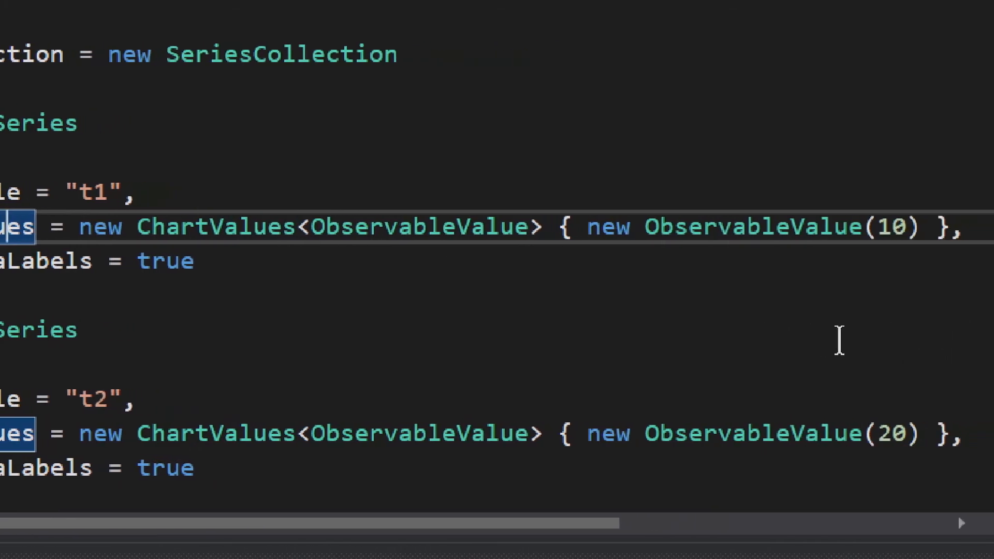
{"action": "mouse_move", "coordinate": [681, 348]}
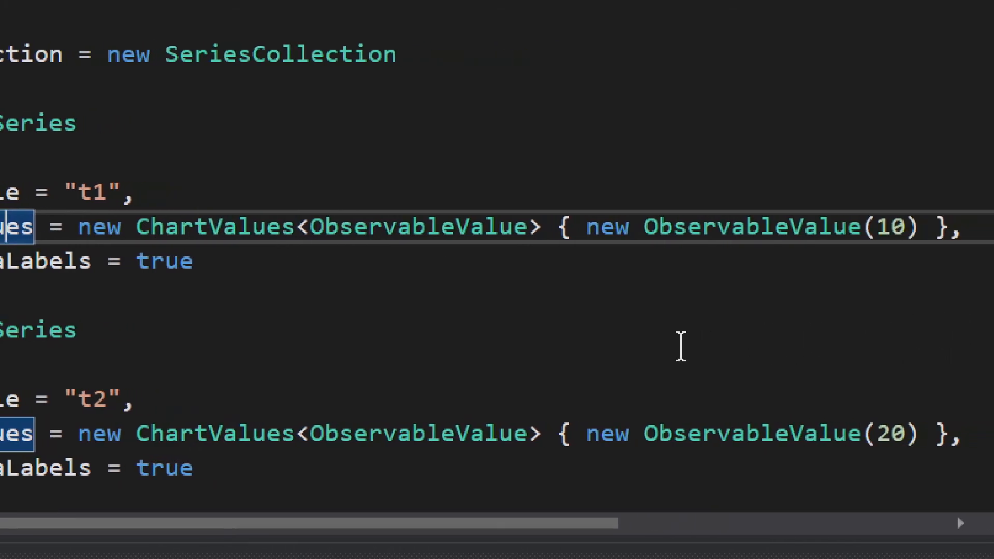
{"action": "scroll", "scroll_direction": "left", "scroll_amount": 3}
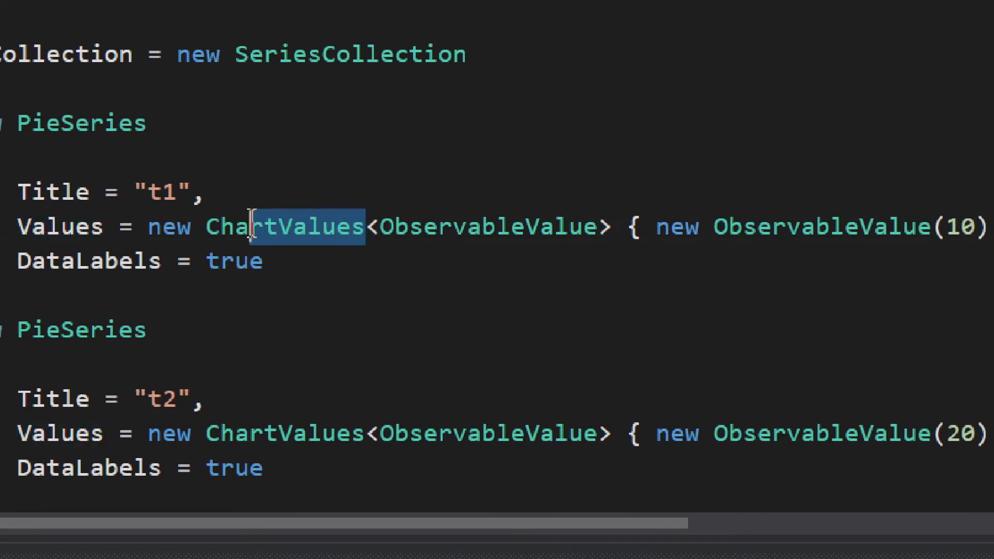
{"action": "double_click", "coordinate": [284, 226]}
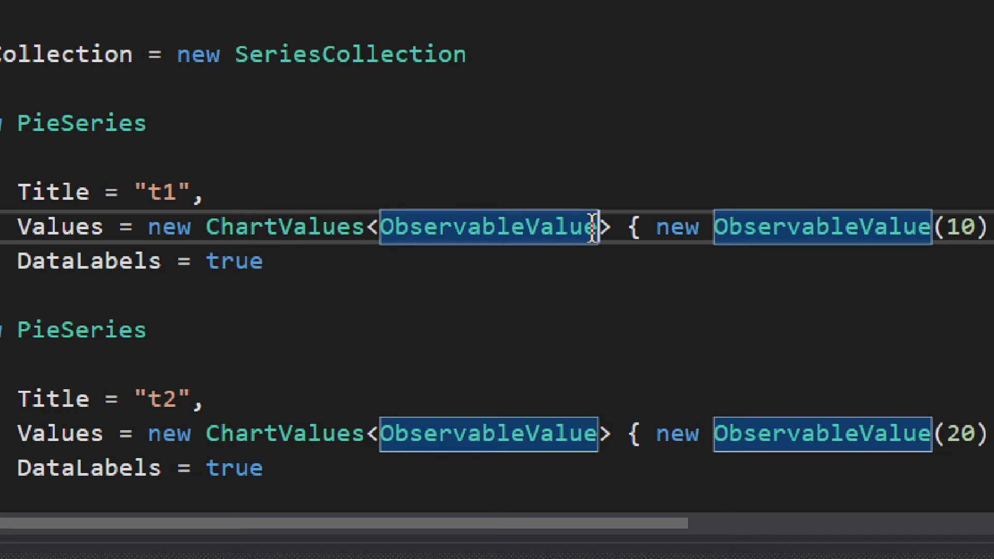
Scroll through the remaining PieSeries definitions t2 to t4.
{"action": "scroll", "scroll_direction": "right", "scroll_amount": 3}
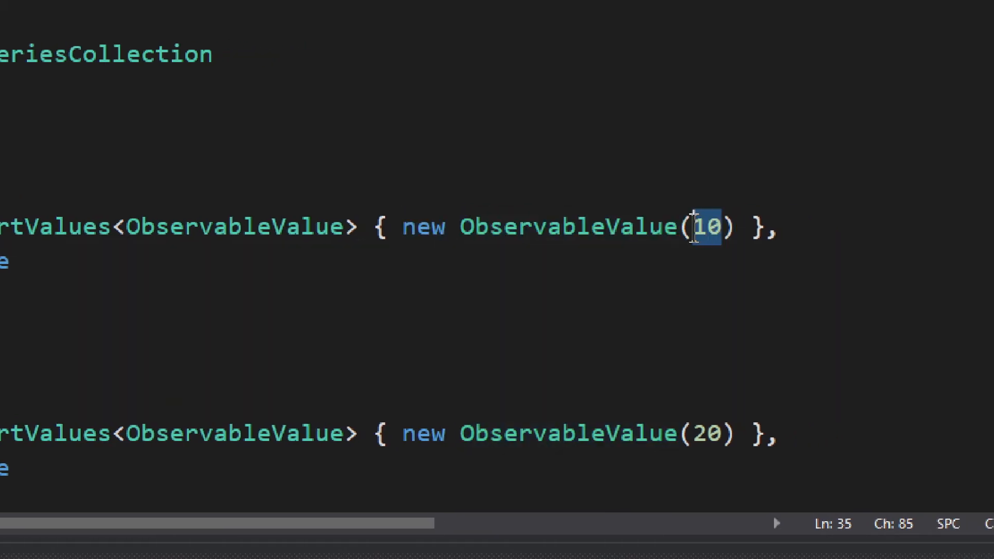
{"action": "mouse_move", "coordinate": [659, 335]}
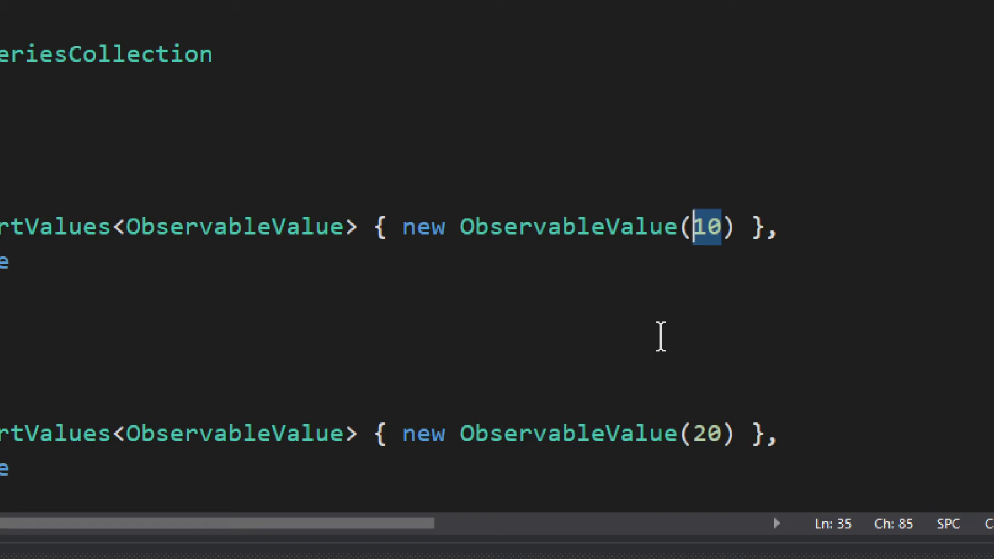
{"action": "mouse_move", "coordinate": [663, 367]}
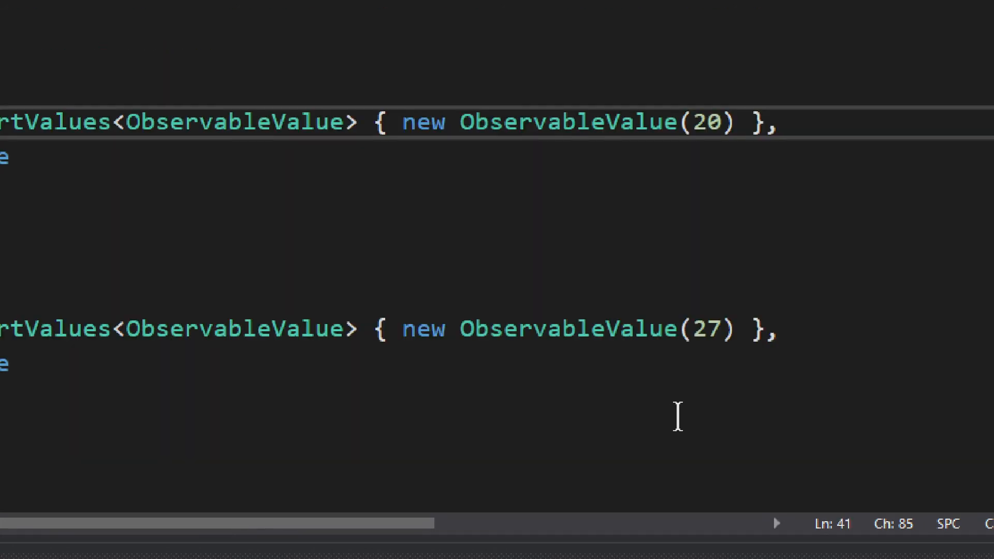
{"action": "scroll", "scroll_direction": "down", "scroll_amount": 3}
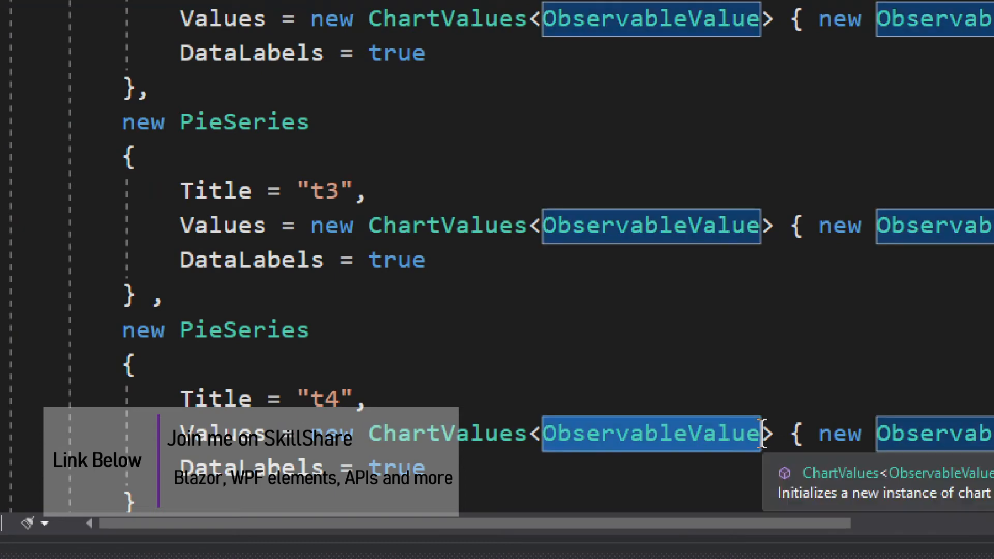
{"action": "scroll", "scroll_direction": "down", "scroll_amount": 3}
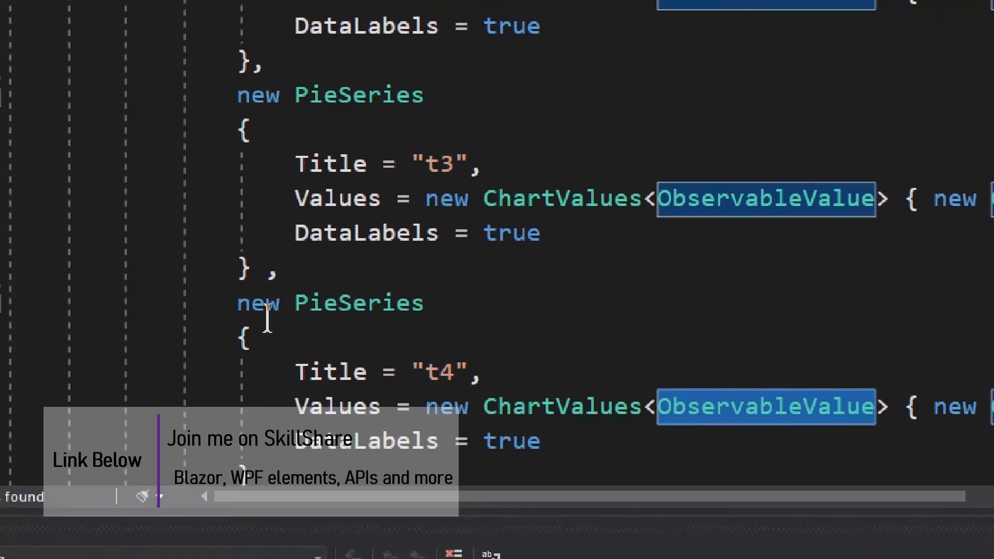
{"action": "scroll", "scroll_direction": "down", "scroll_amount": 3}
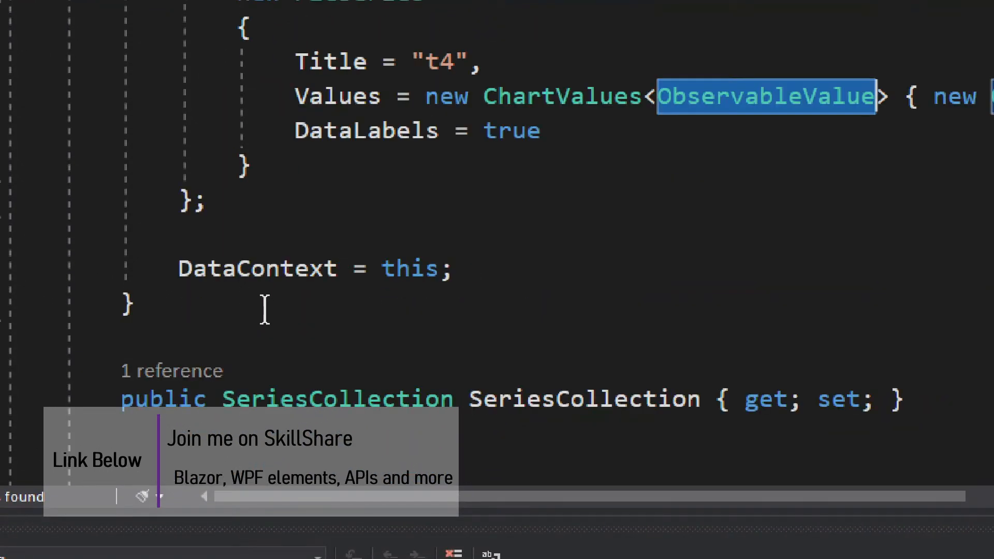
{"action": "scroll", "scroll_direction": "down", "scroll_amount": 3}
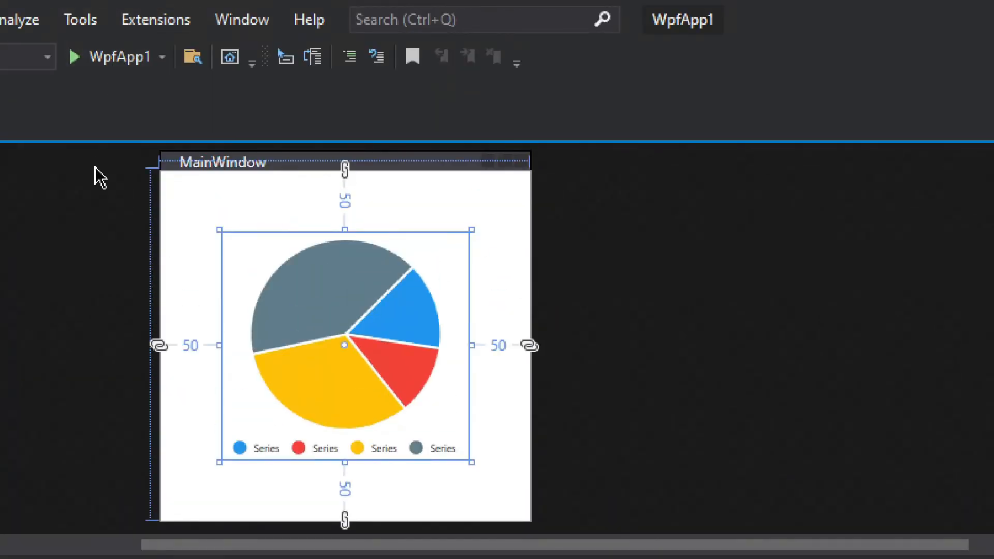
{"action": "mouse_move", "coordinate": [98, 85]}
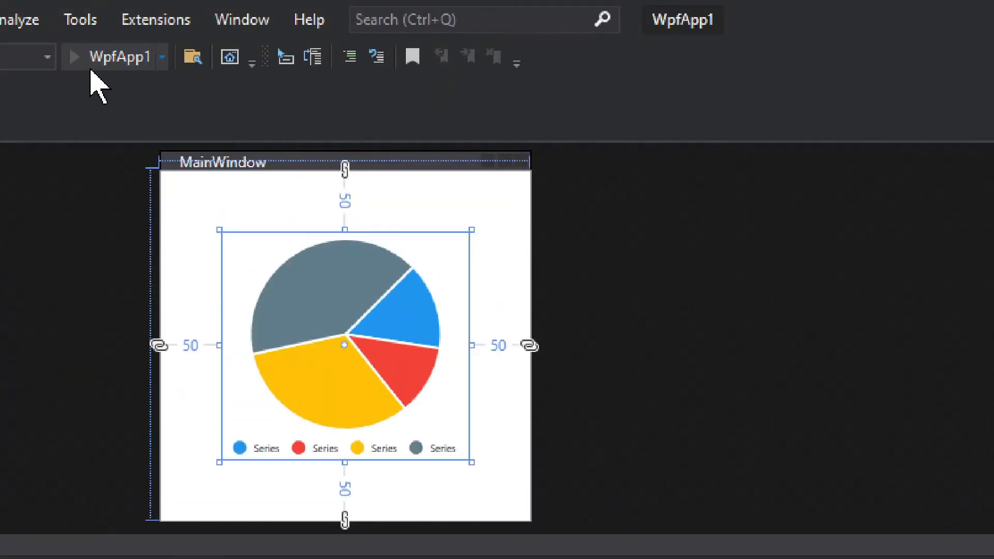
Run the app and dismiss the slice message showing 33 (36.67%).
{"action": "left_click", "coordinate": [72, 57]}
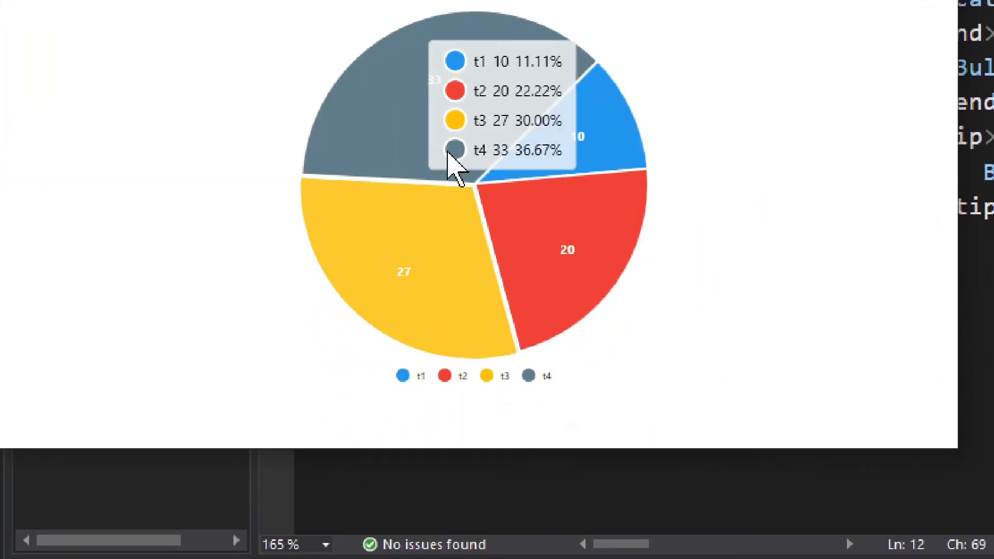
{"action": "mouse_move", "coordinate": [454, 121]}
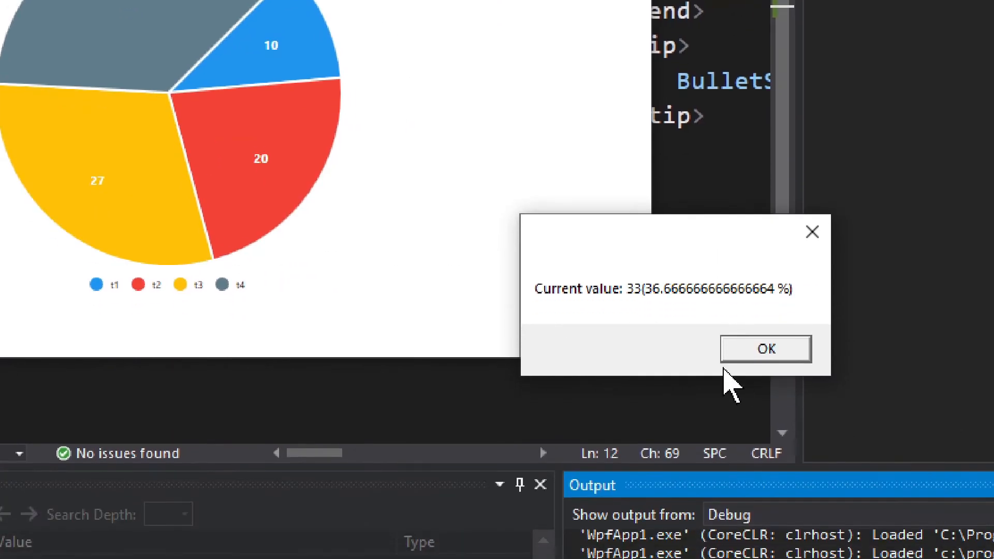
{"action": "mouse_move", "coordinate": [650, 313]}
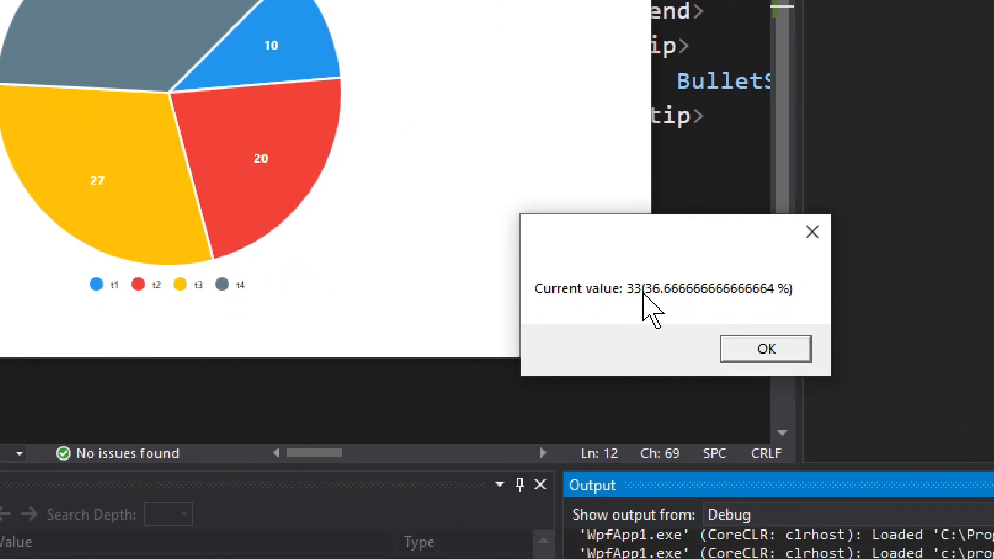
{"action": "mouse_move", "coordinate": [662, 314]}
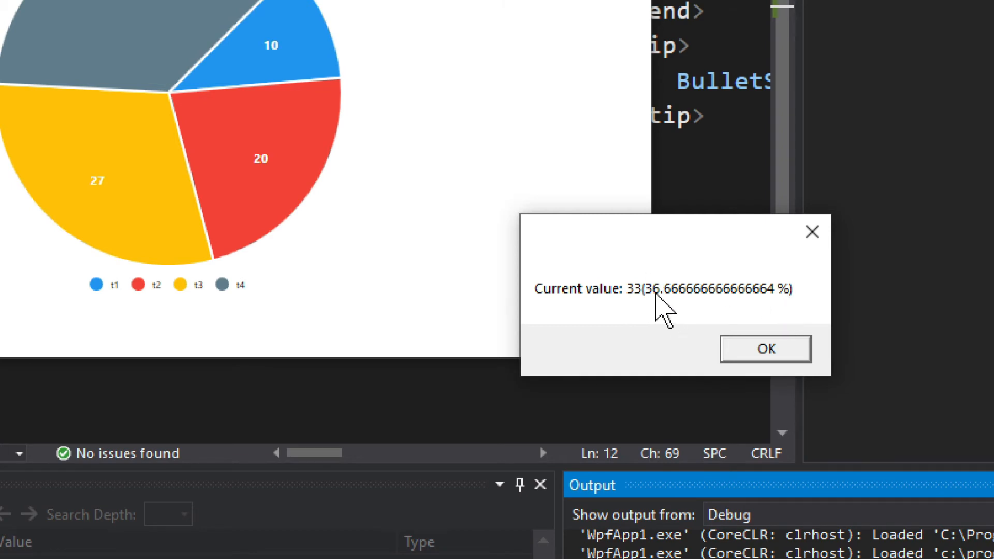
{"action": "mouse_move", "coordinate": [757, 307]}
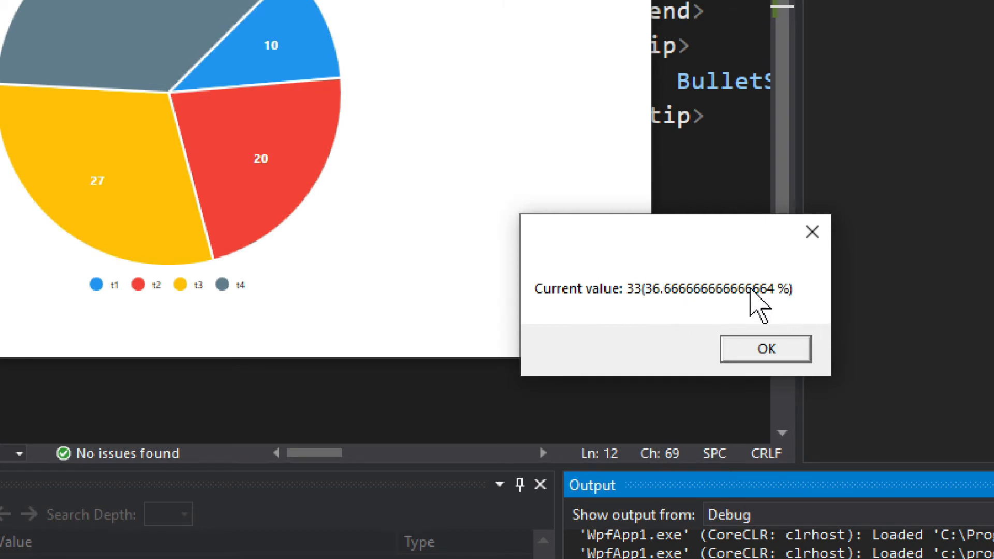
{"action": "mouse_move", "coordinate": [528, 252]}
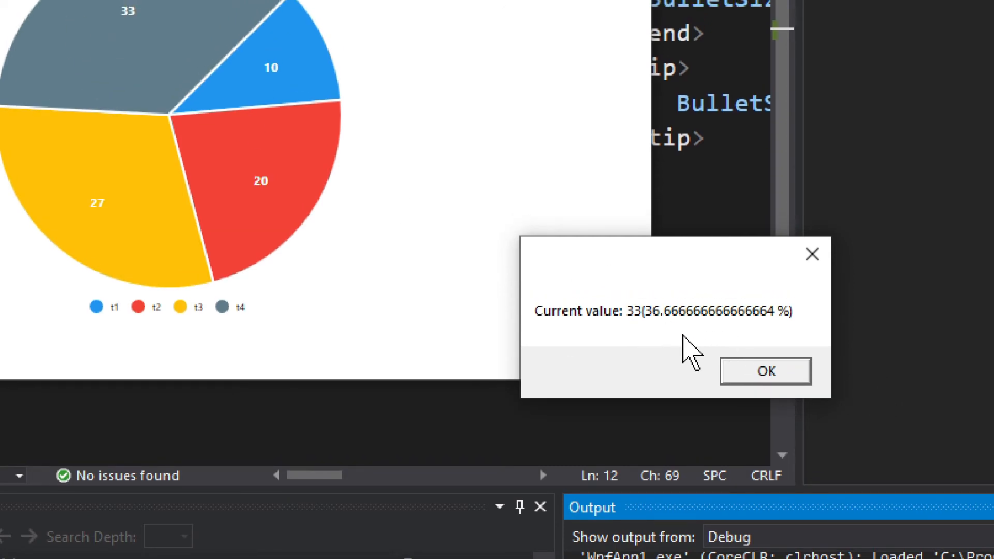
{"action": "mouse_move", "coordinate": [765, 372]}
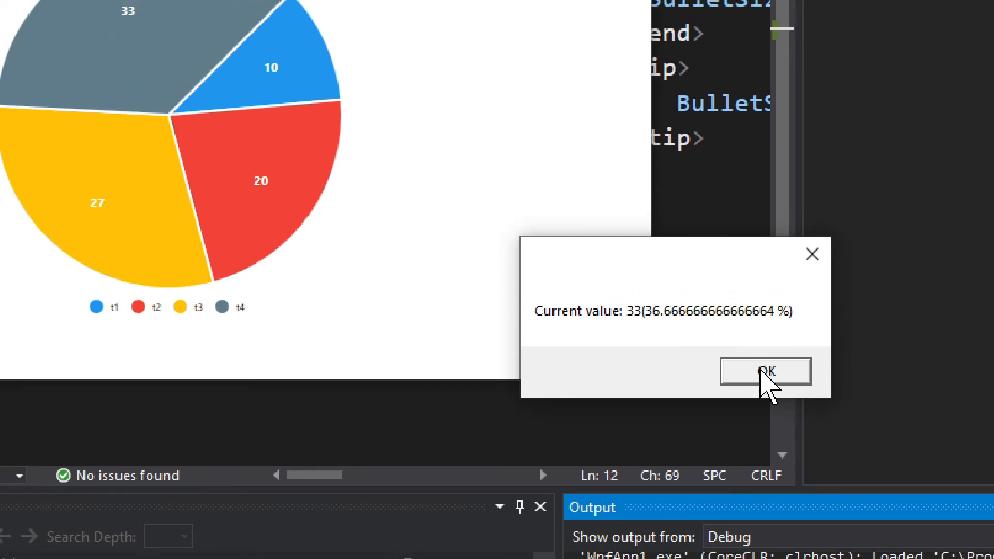
{"action": "left_click", "coordinate": [764, 370]}
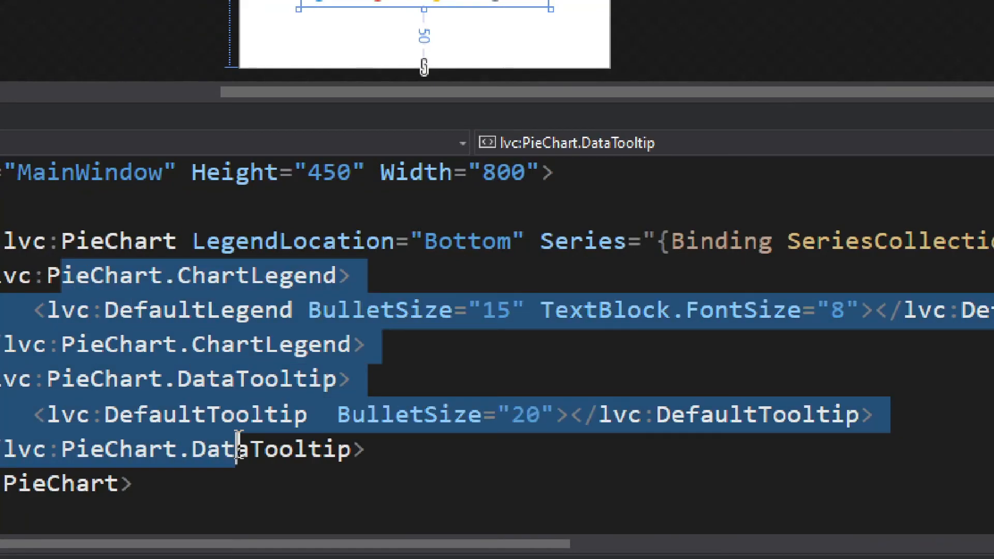
Select the DataClick handler name and highlight chartPoint in PieChart_DataClick.
{"action": "scroll", "scroll_direction": "right", "scroll_amount": 3}
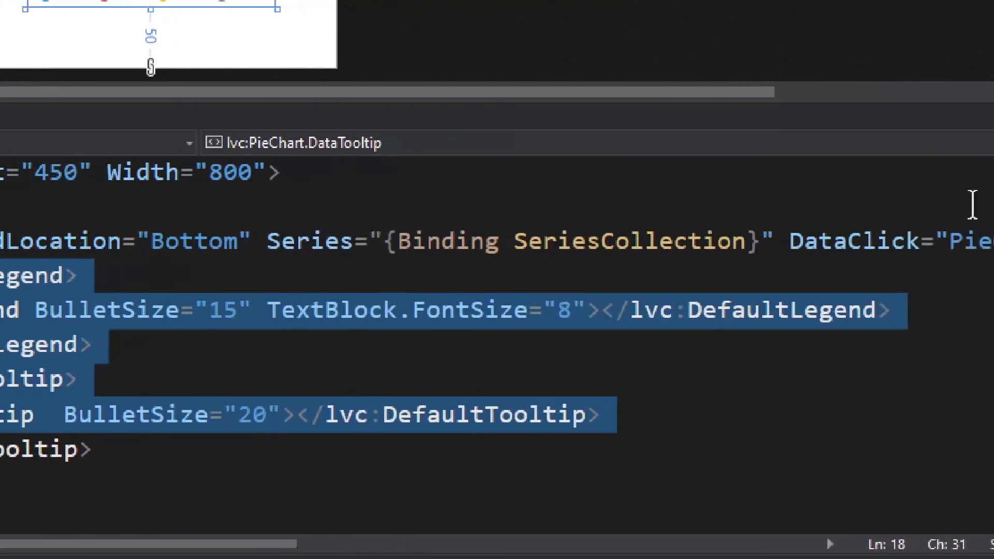
{"action": "double_click", "coordinate": [742, 240]}
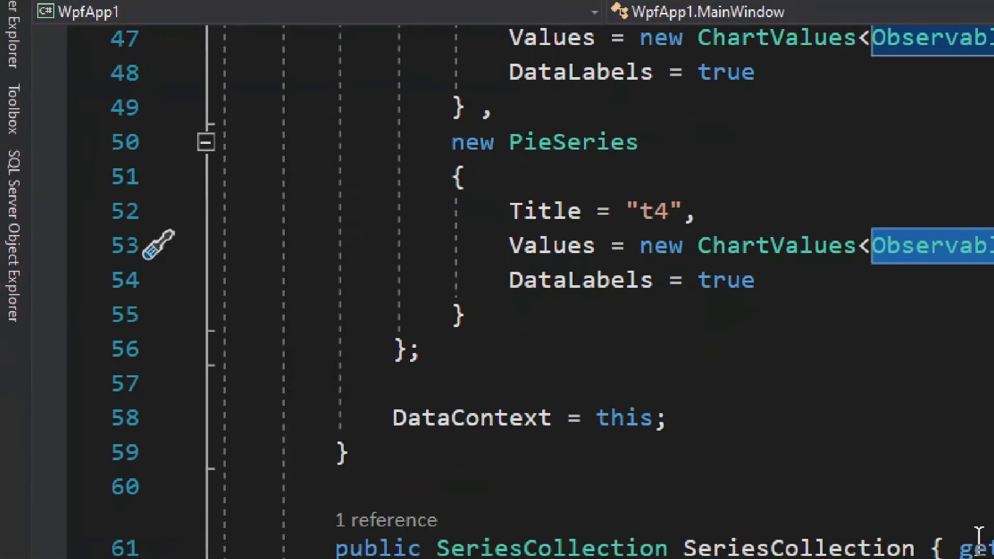
{"action": "scroll", "scroll_direction": "down", "scroll_amount": 3}
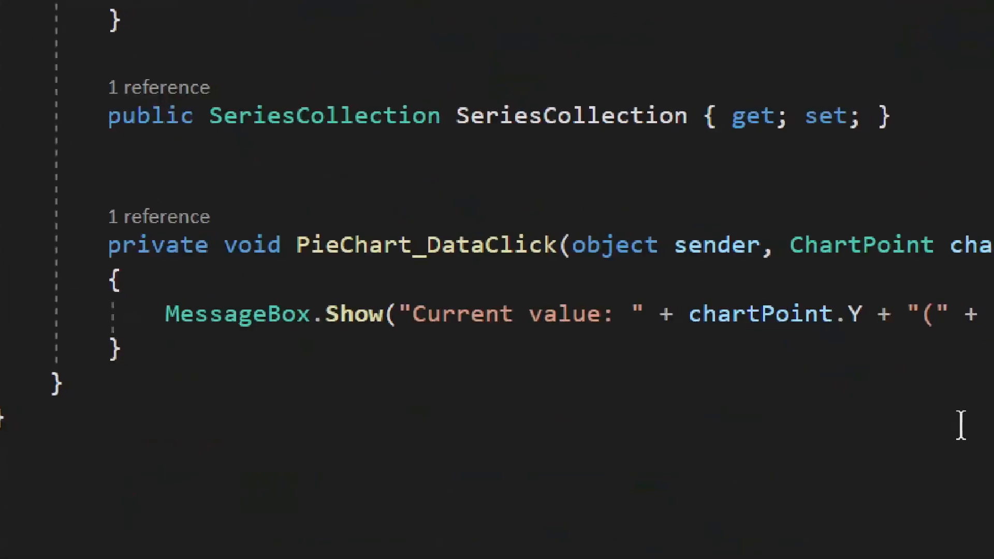
{"action": "mouse_move", "coordinate": [637, 245]}
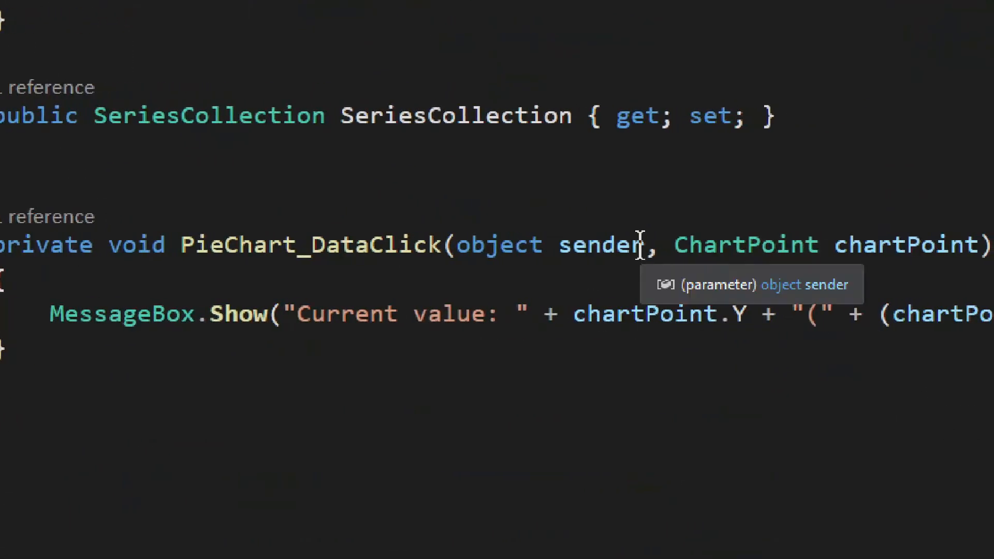
{"action": "double_click", "coordinate": [498, 245]}
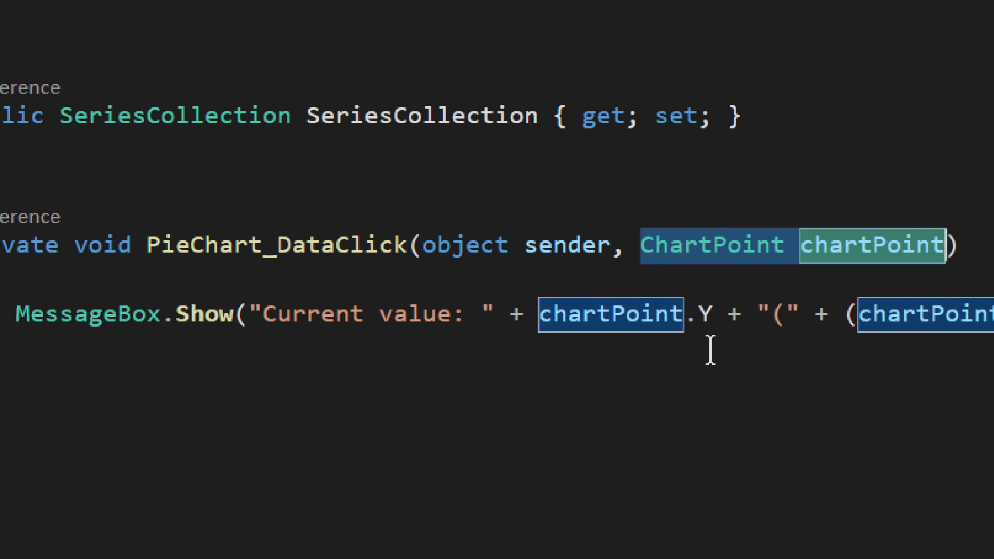
{"action": "mouse_move", "coordinate": [464, 320]}
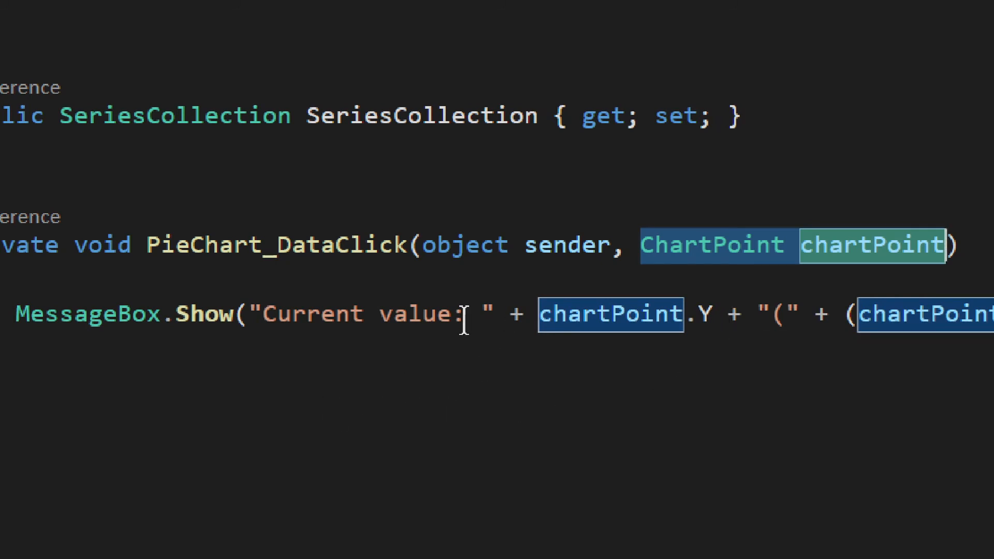
{"action": "mouse_move", "coordinate": [703, 316]}
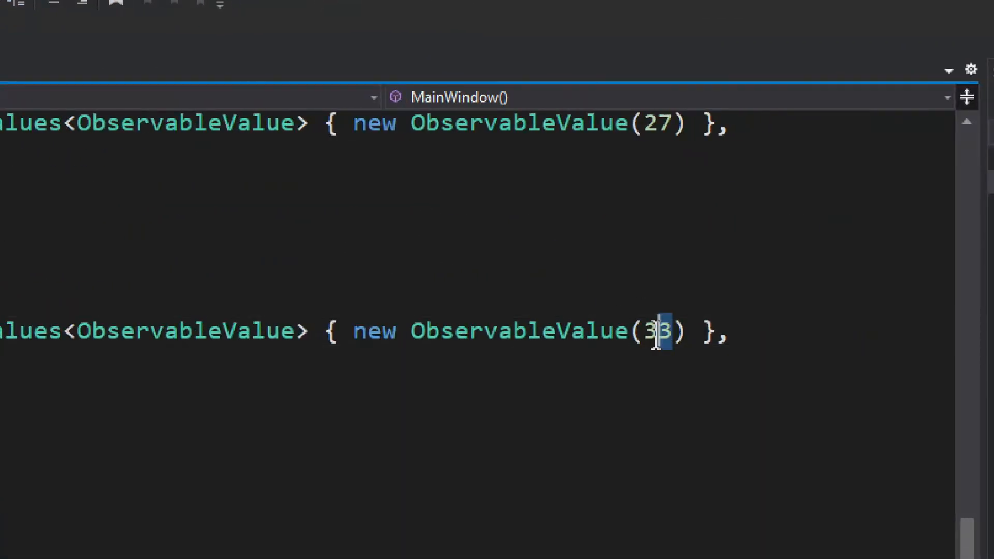
{"action": "scroll", "scroll_direction": "down", "scroll_amount": 3}
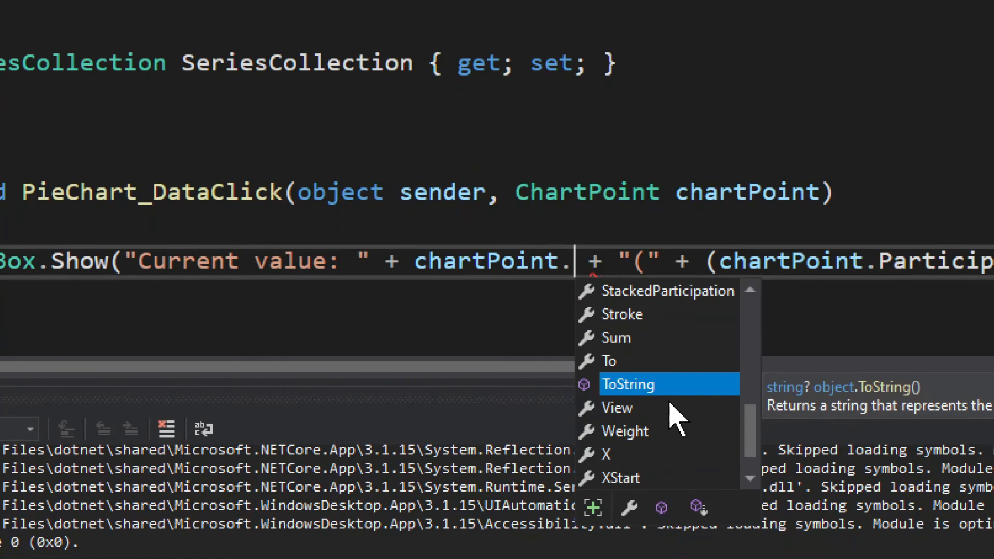
{"action": "scroll", "scroll_direction": "down", "scroll_amount": 3}
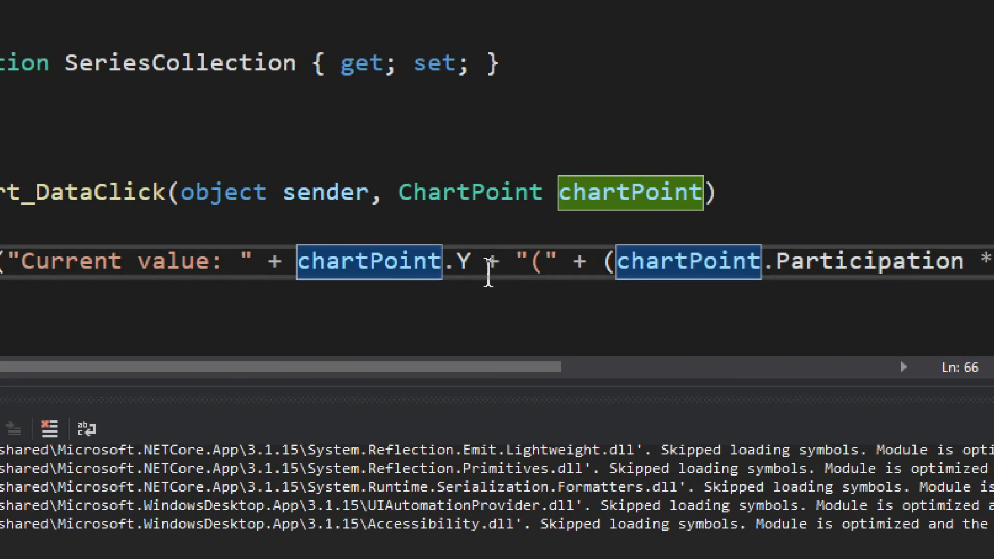
{"action": "left_click", "coordinate": [466, 261]}
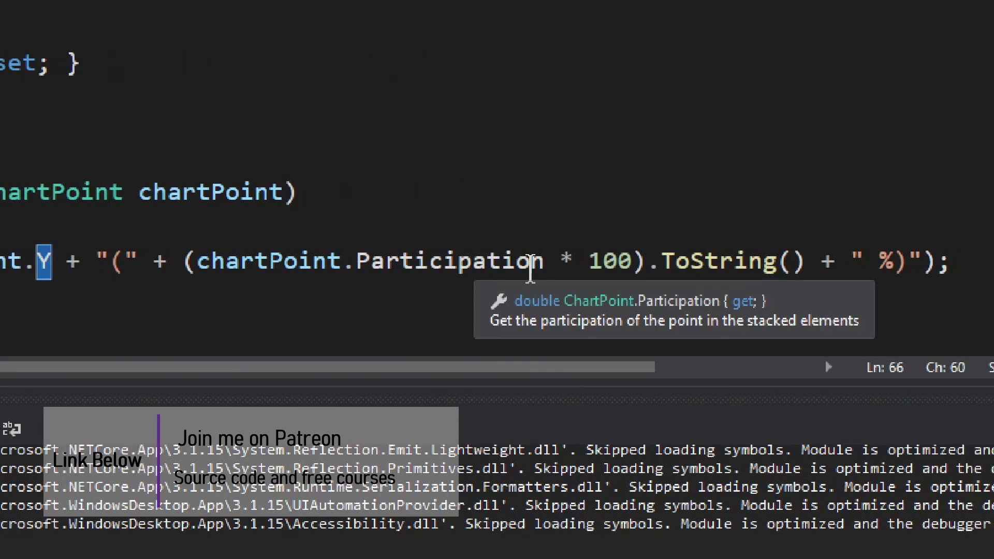
{"action": "double_click", "coordinate": [451, 261]}
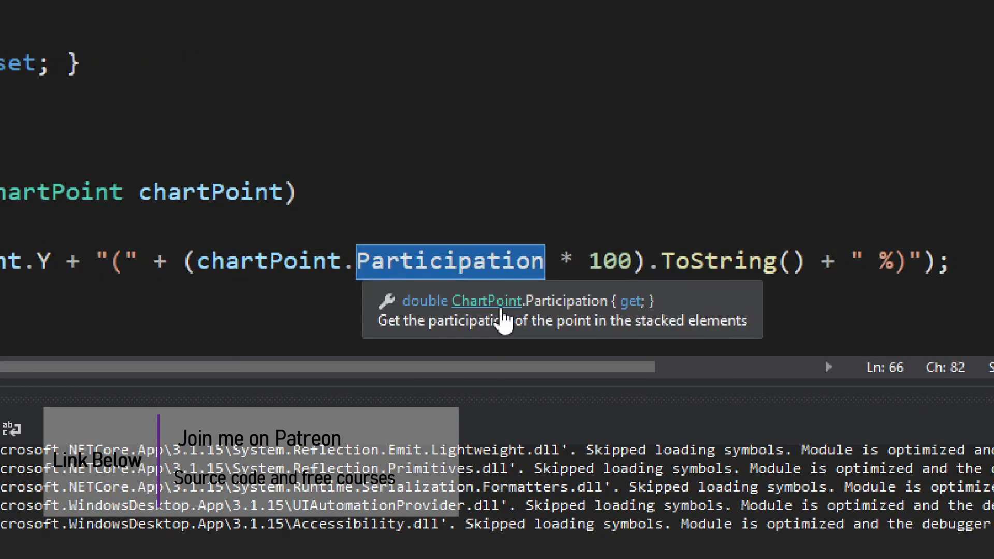
{"action": "mouse_move", "coordinate": [633, 284]}
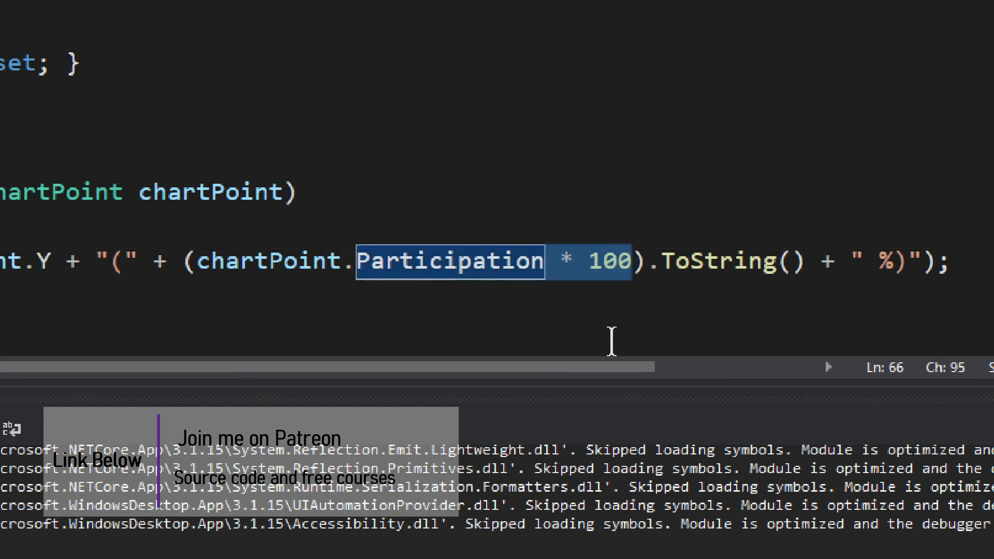
{"action": "left_click", "coordinate": [450, 261]}
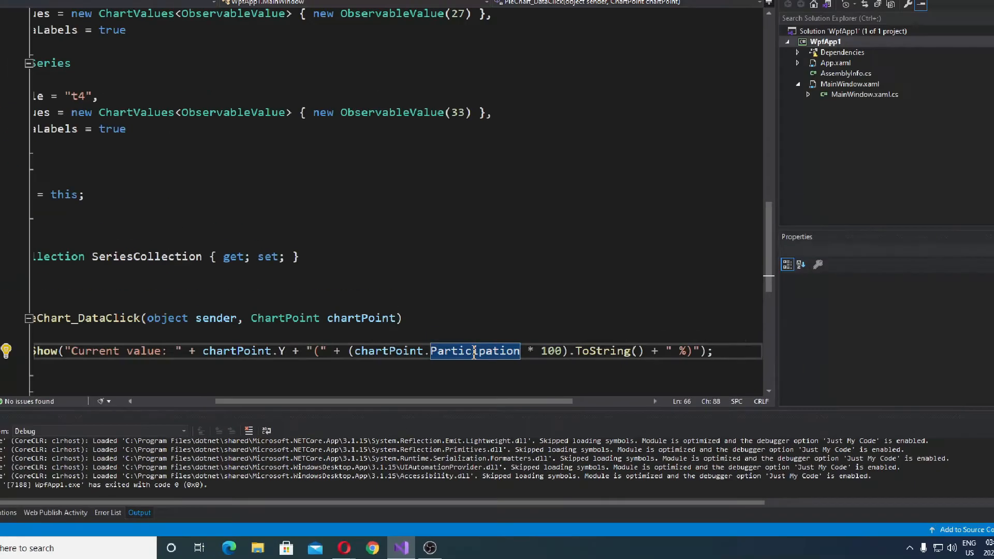
Change the DefaultLegend BulletSize from 15 to 25 in MainWindow.xaml.
{"action": "left_click", "coordinate": [130, 54]}
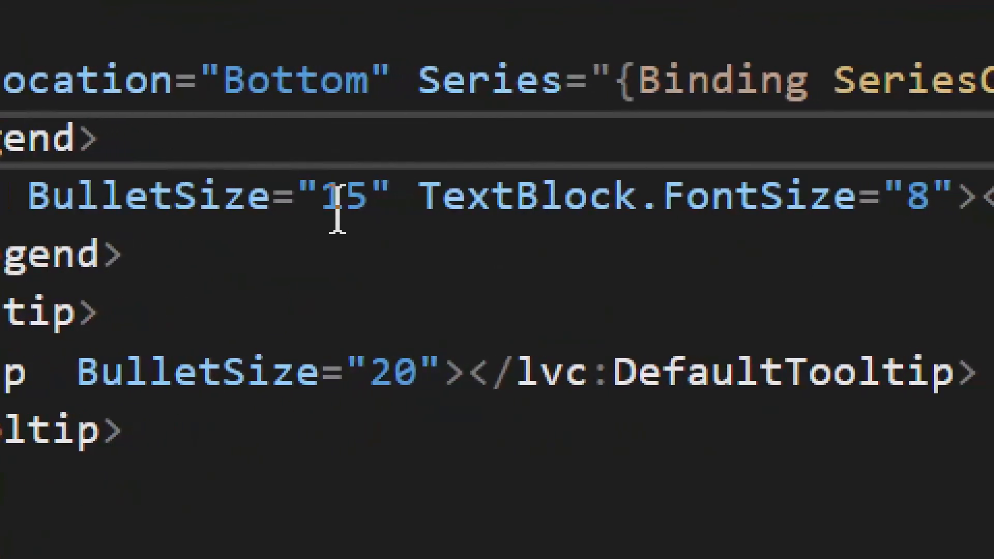
{"action": "mouse_move", "coordinate": [342, 196]}
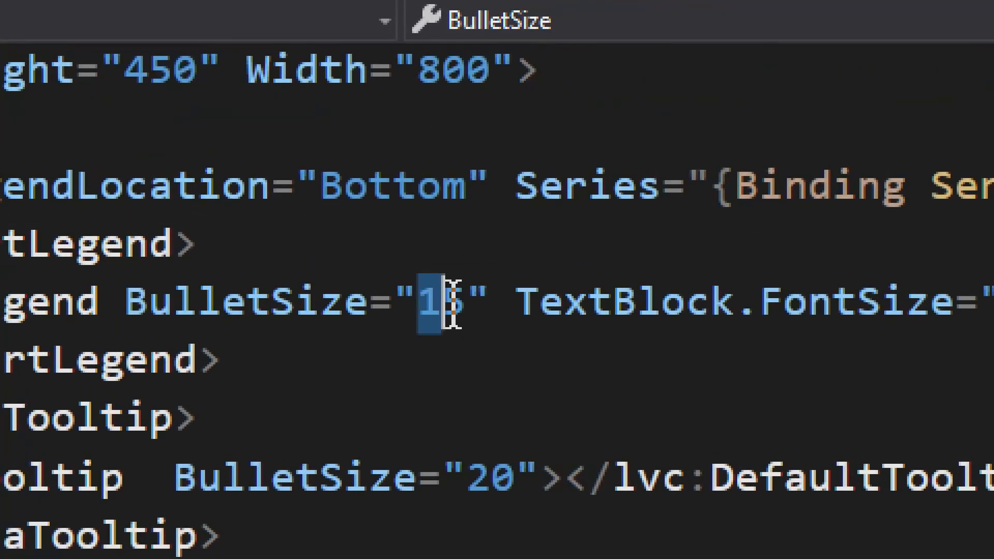
{"action": "type", "text": "25"}
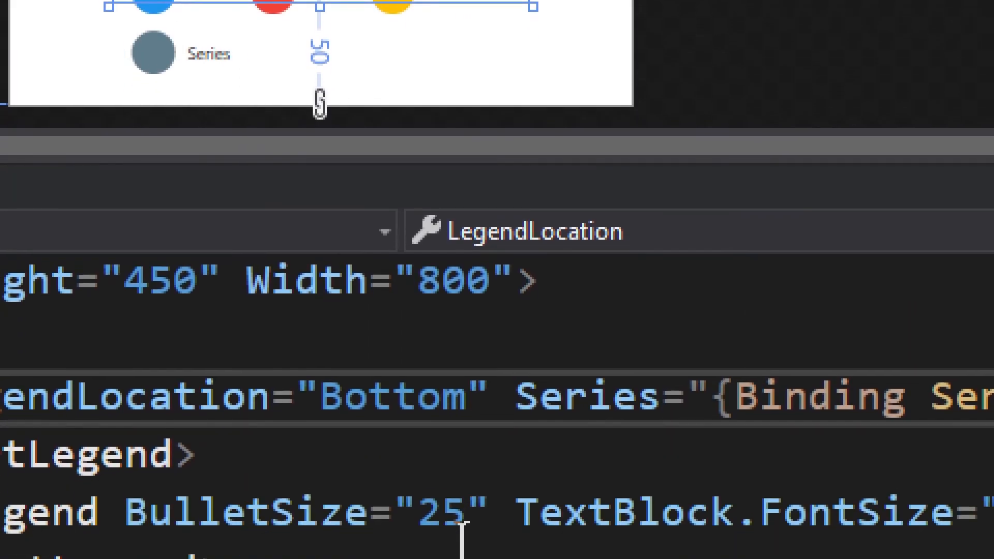
{"action": "scroll", "scroll_direction": "down", "scroll_amount": 3}
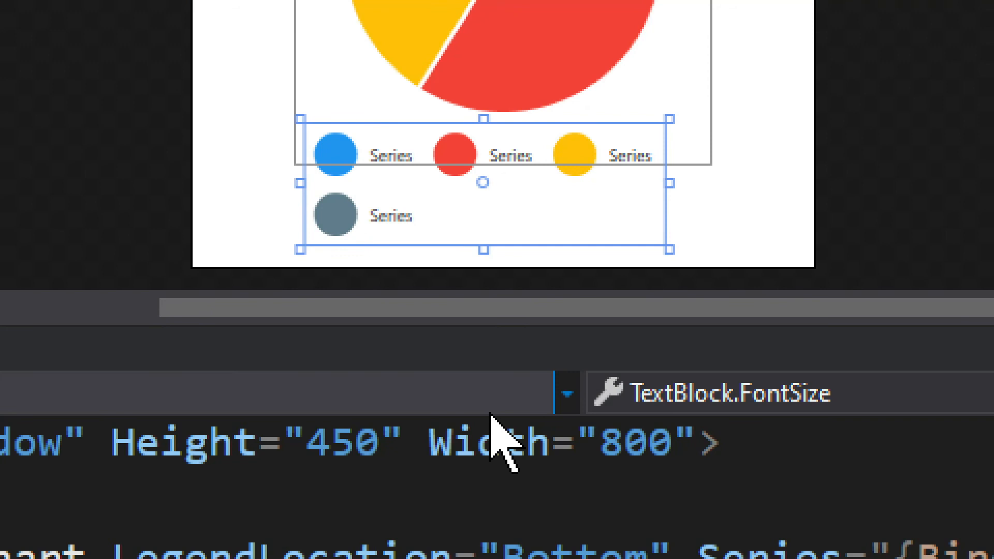
{"action": "scroll", "scroll_direction": "down", "scroll_amount": 3}
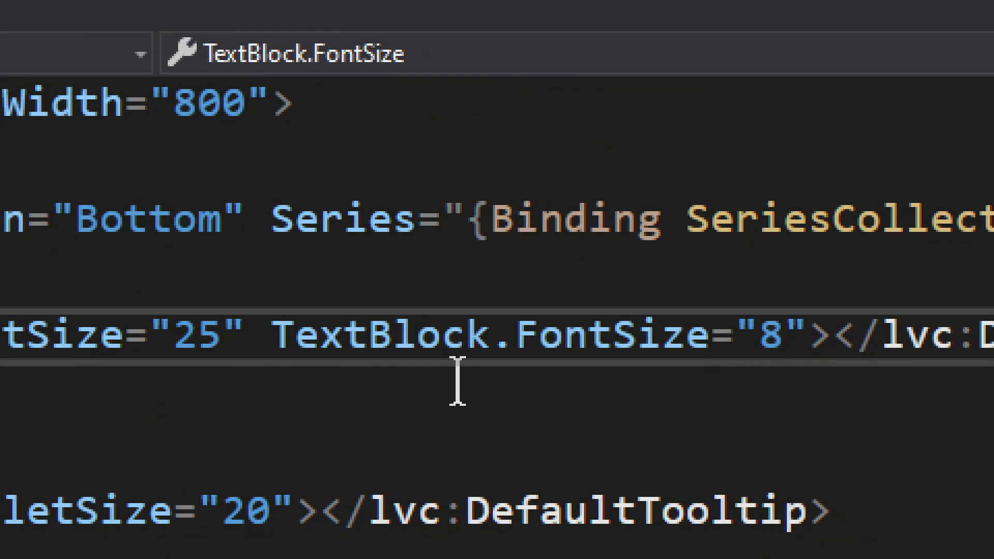
{"action": "double_click", "coordinate": [380, 336]}
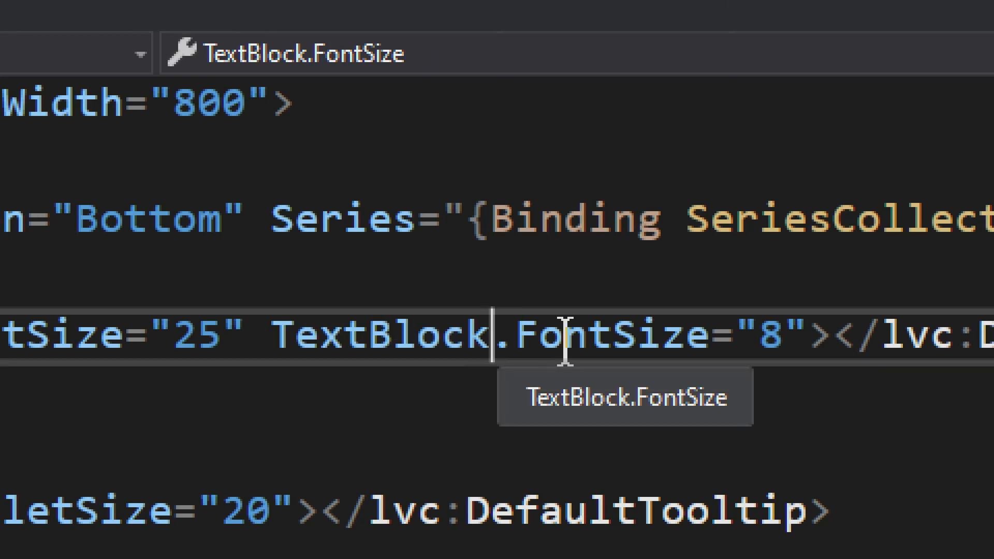
{"action": "mouse_move", "coordinate": [562, 334]}
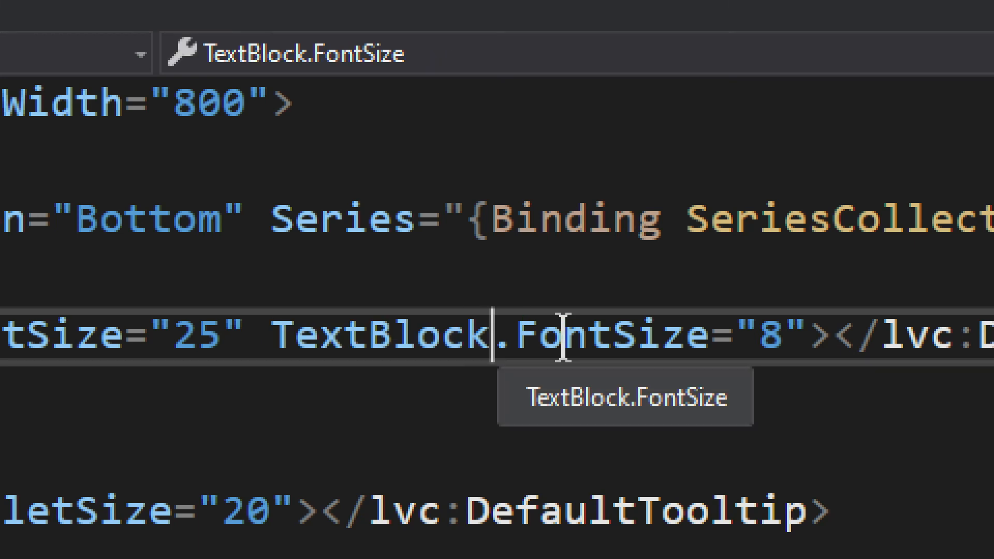
{"action": "scroll", "scroll_direction": "right", "scroll_amount": 3}
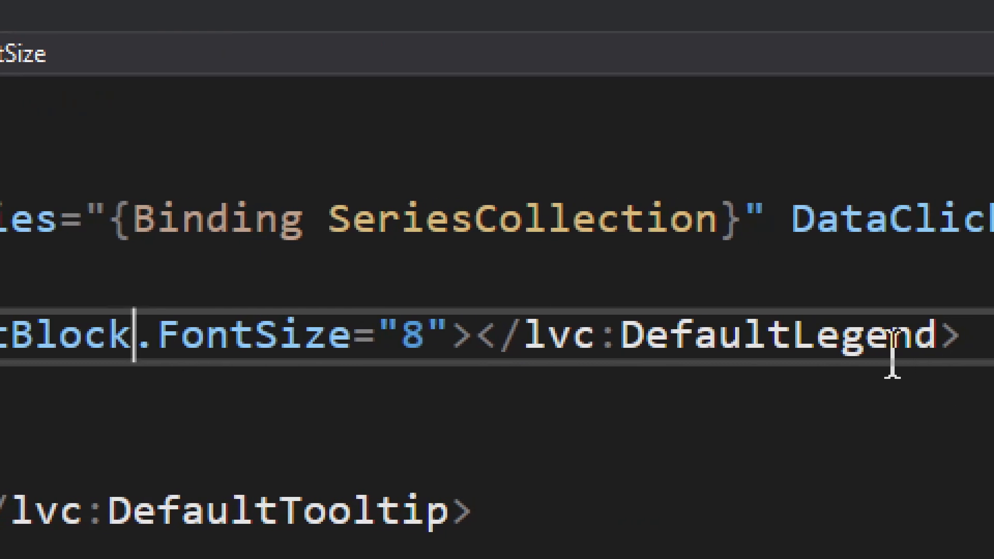
{"action": "scroll", "scroll_direction": "up", "scroll_amount": 3}
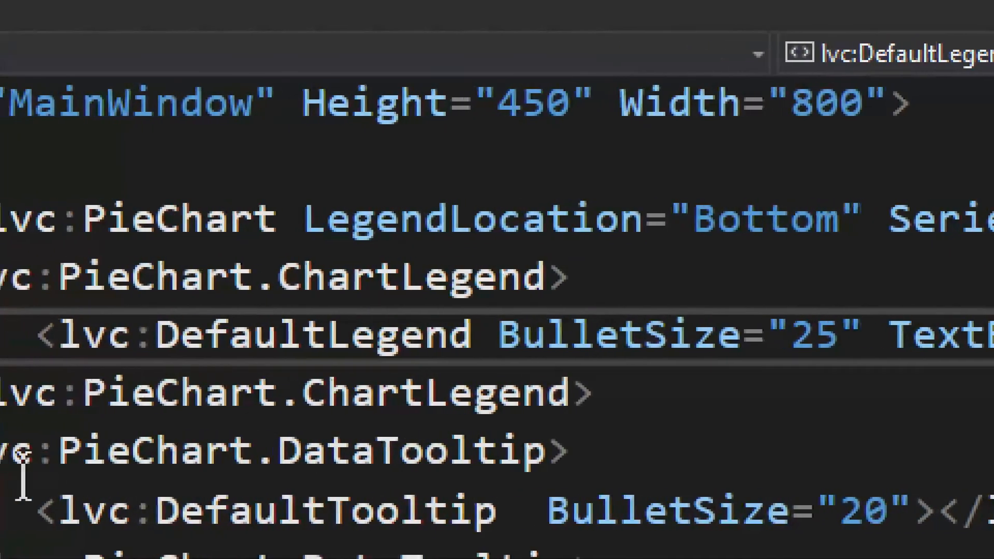
{"action": "scroll", "scroll_direction": "down", "scroll_amount": 3}
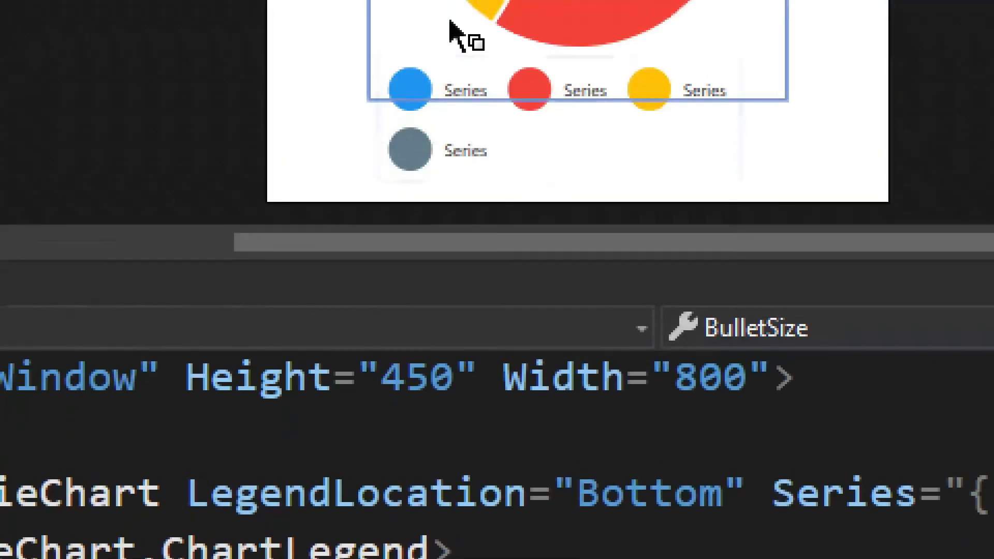
{"action": "scroll", "scroll_direction": "down", "scroll_amount": 3}
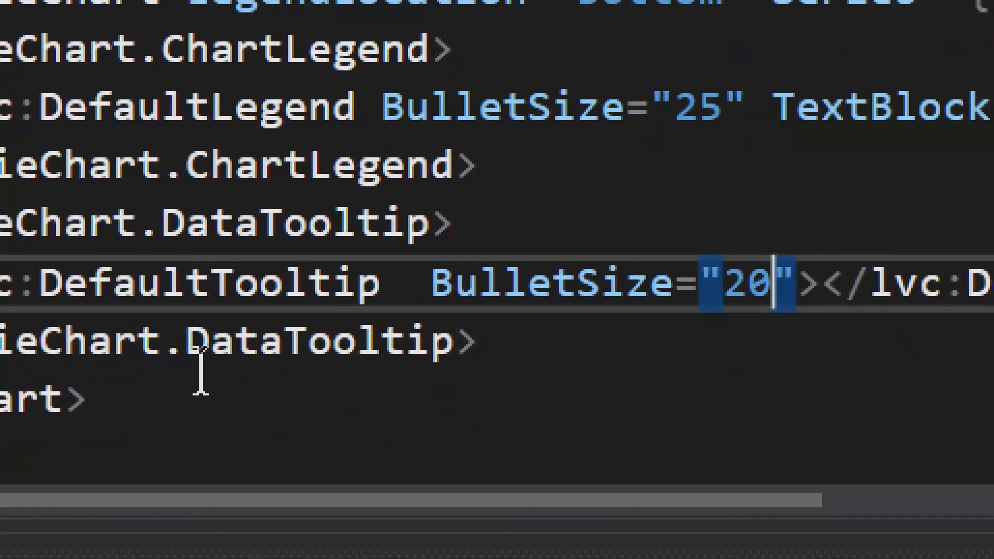